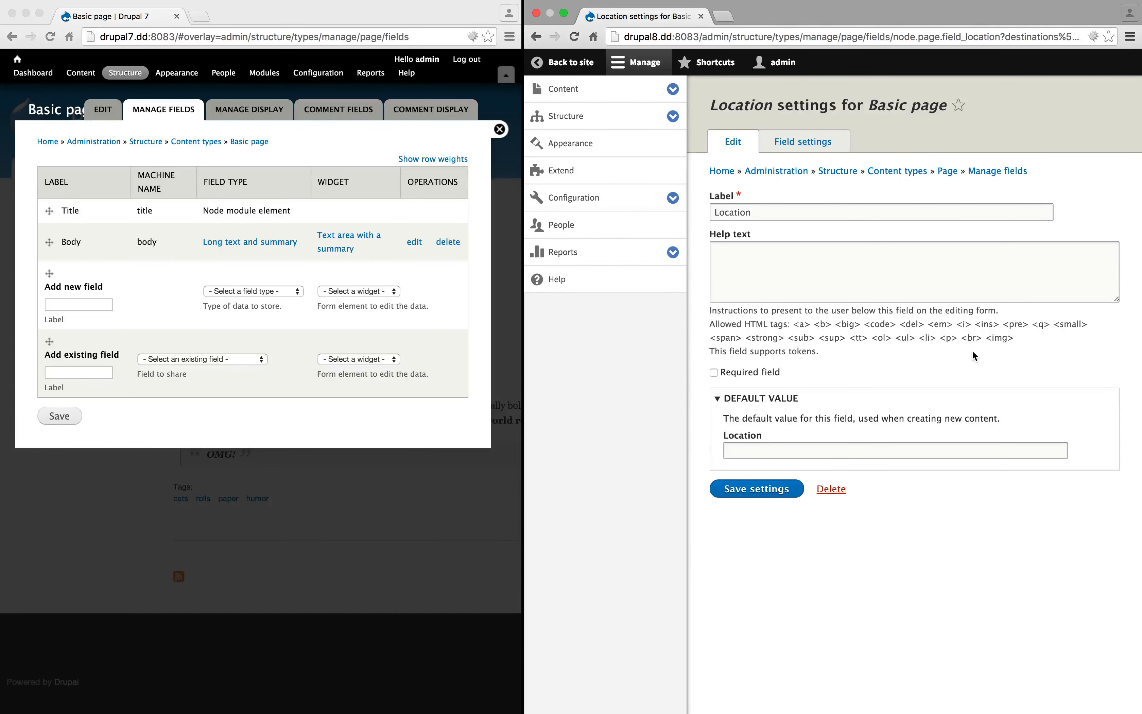
Return from the admin pages to the Catroll Evolved! article on the site.
left_click(571, 62)
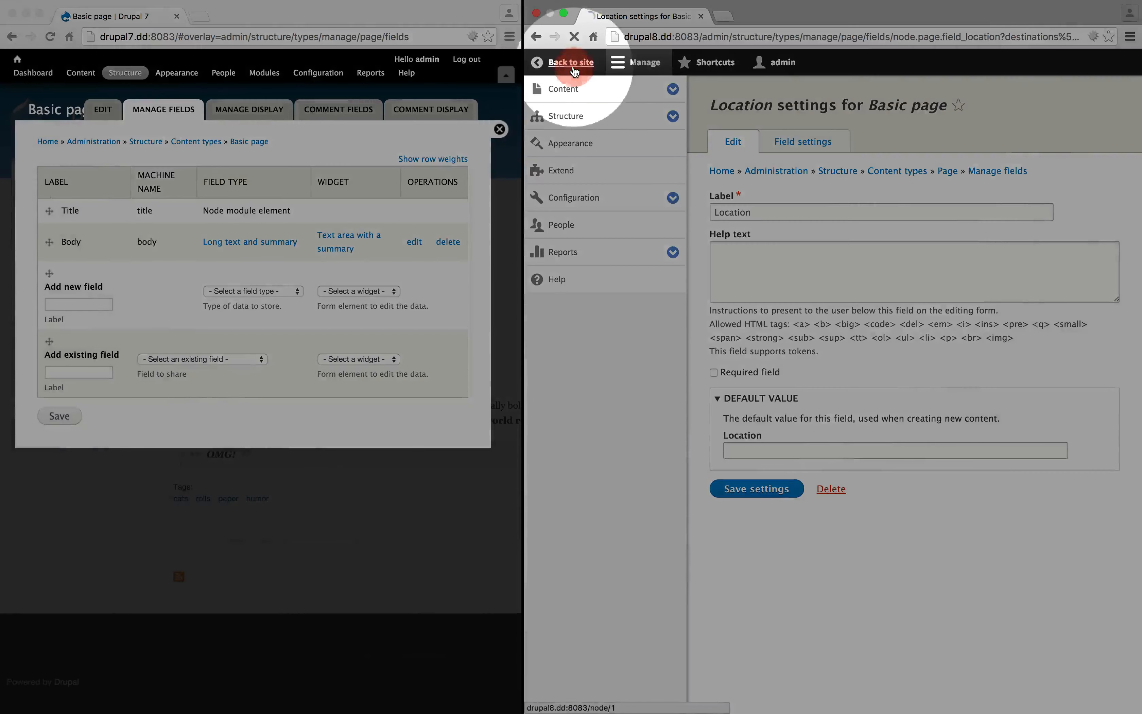
left_click(571, 62)
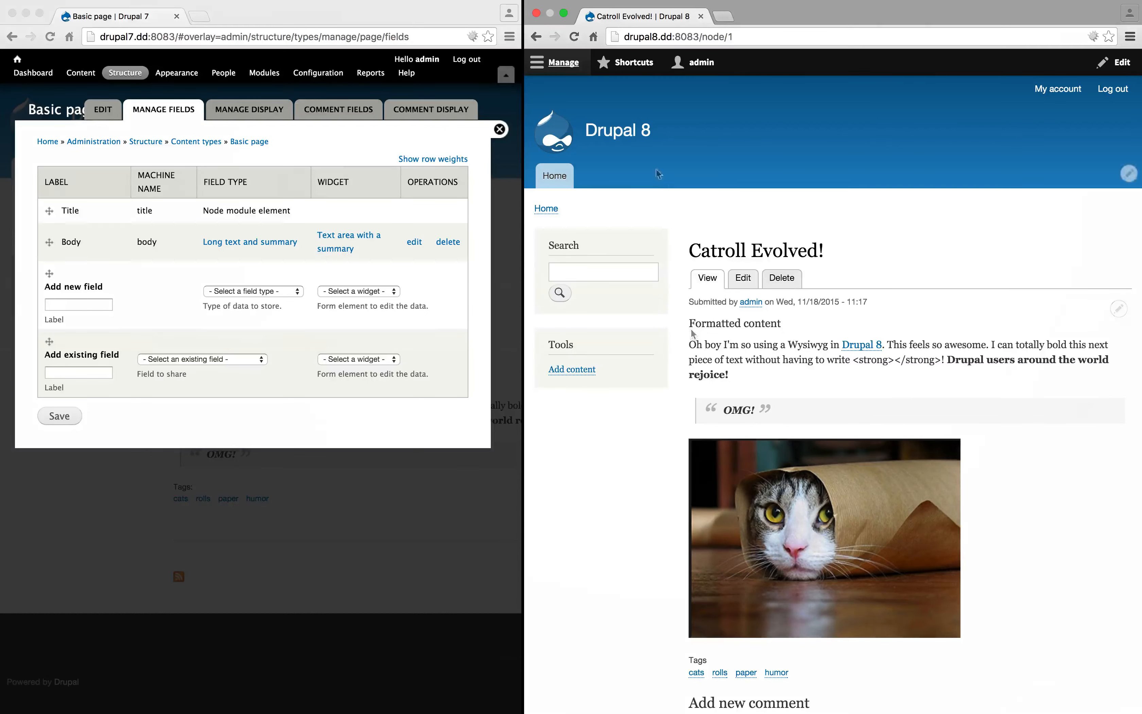
Create a view named 'Content replacement' with a block display of fields, 1 item per block.
left_click(562, 62)
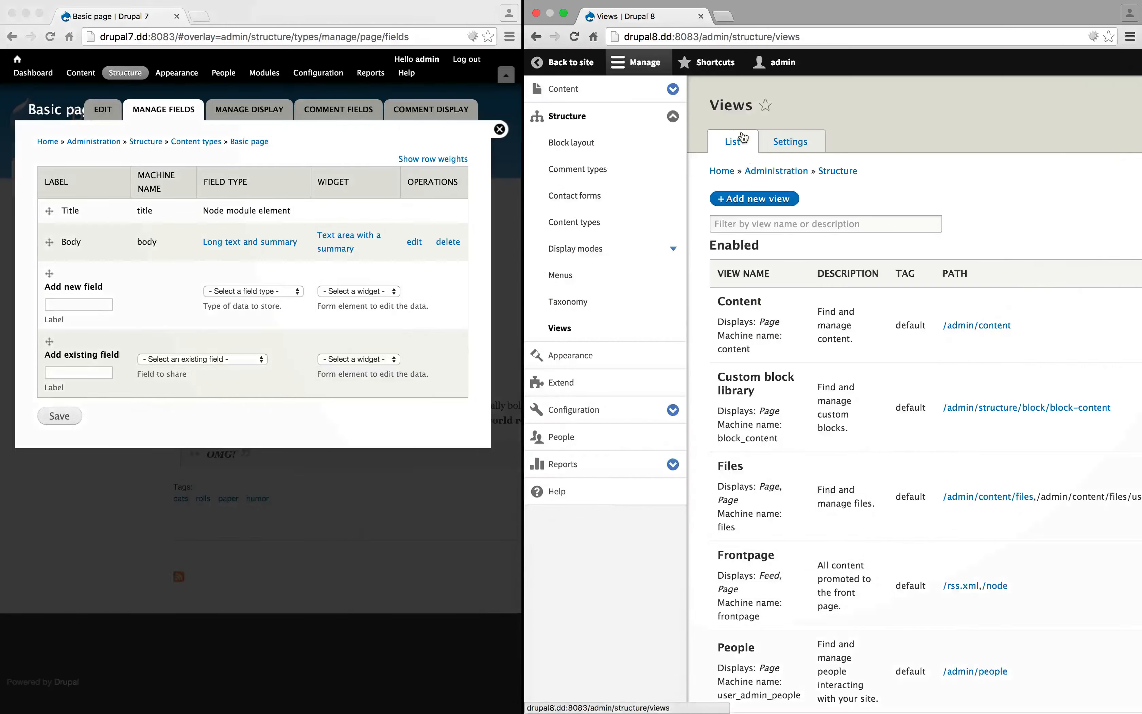
left_click(753, 197)
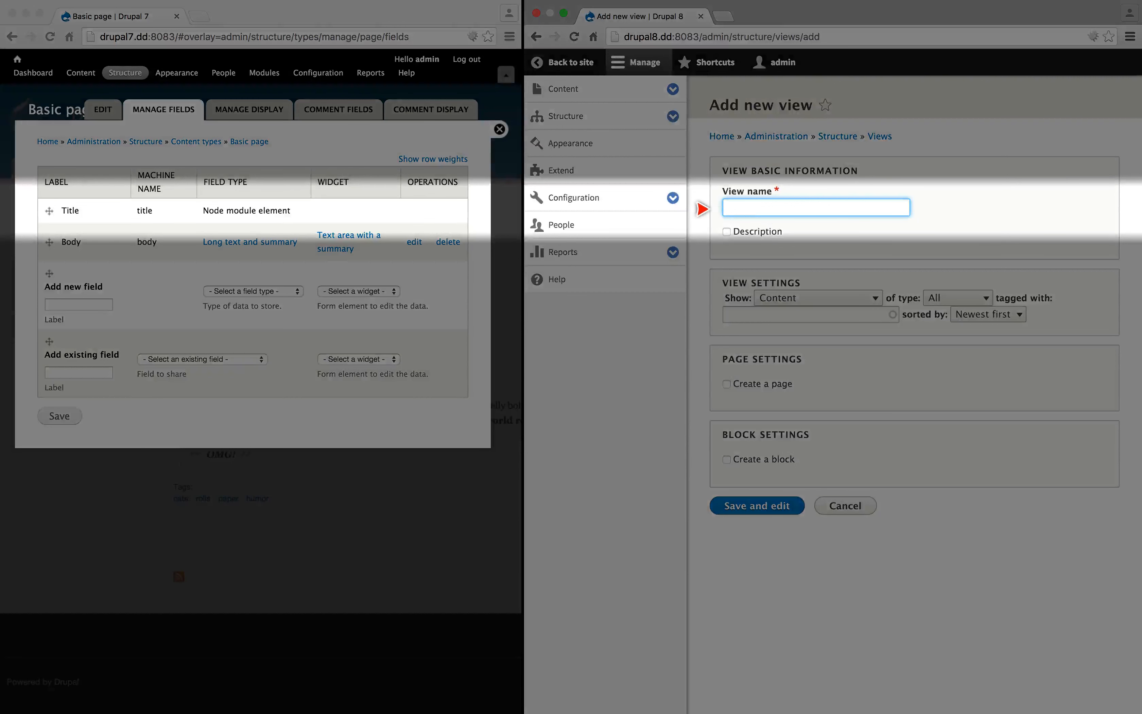
type("Content replacem")
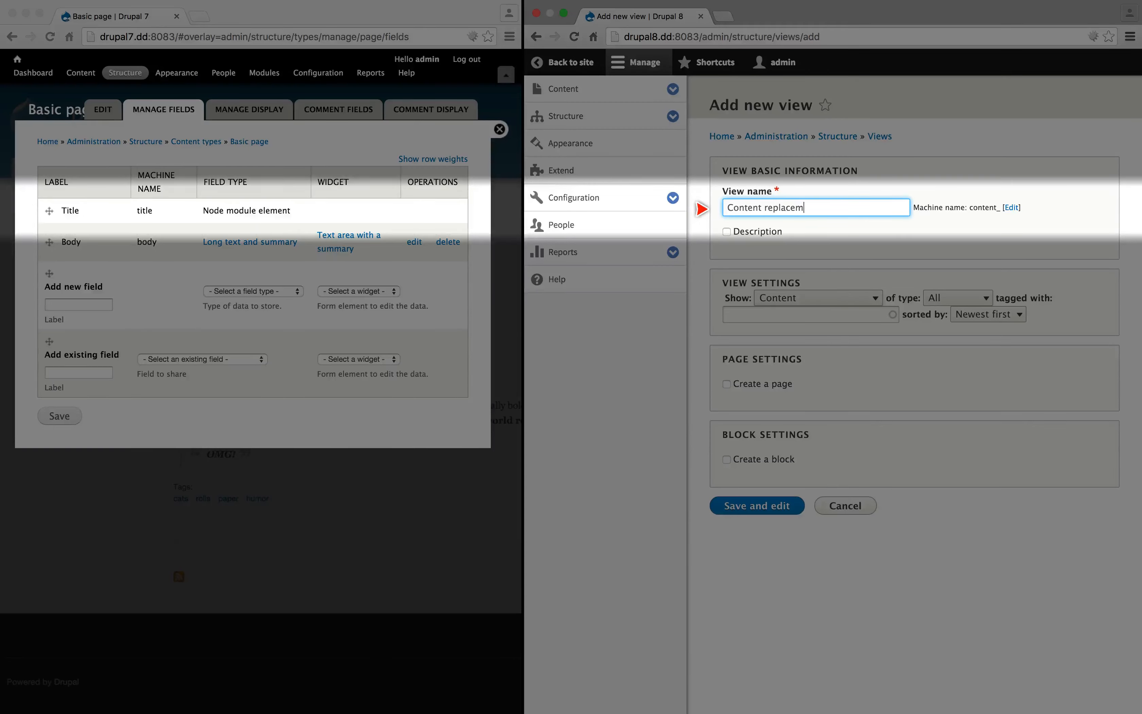
left_click(726, 459)
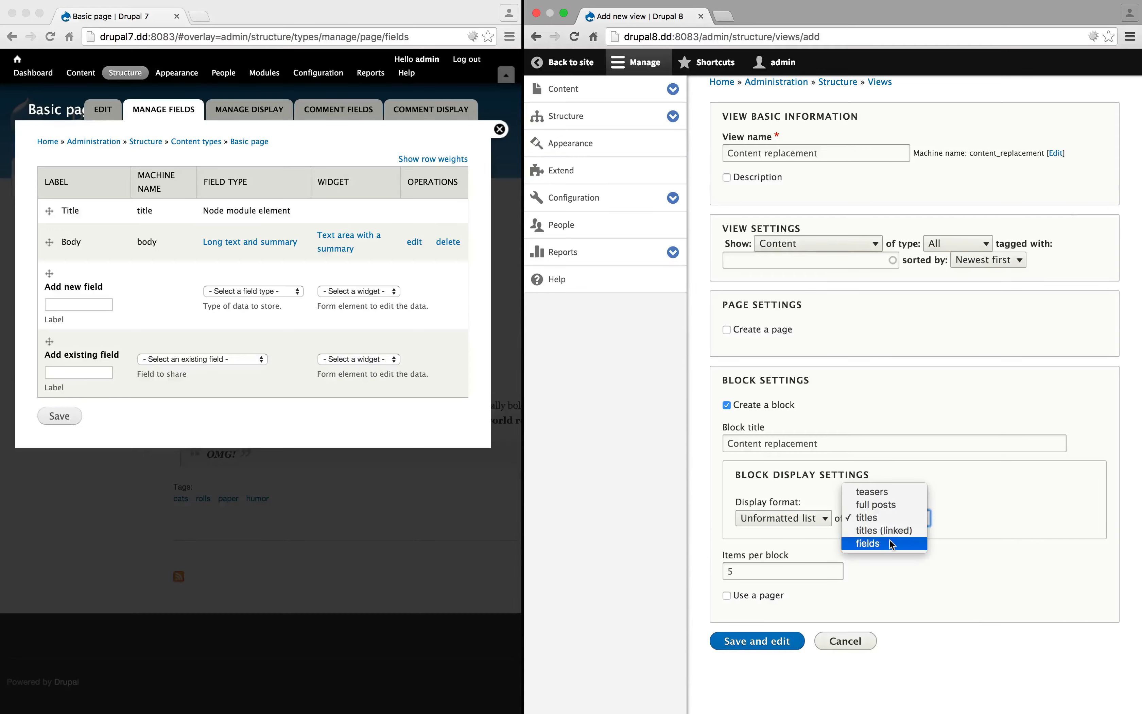
left_click(867, 543)
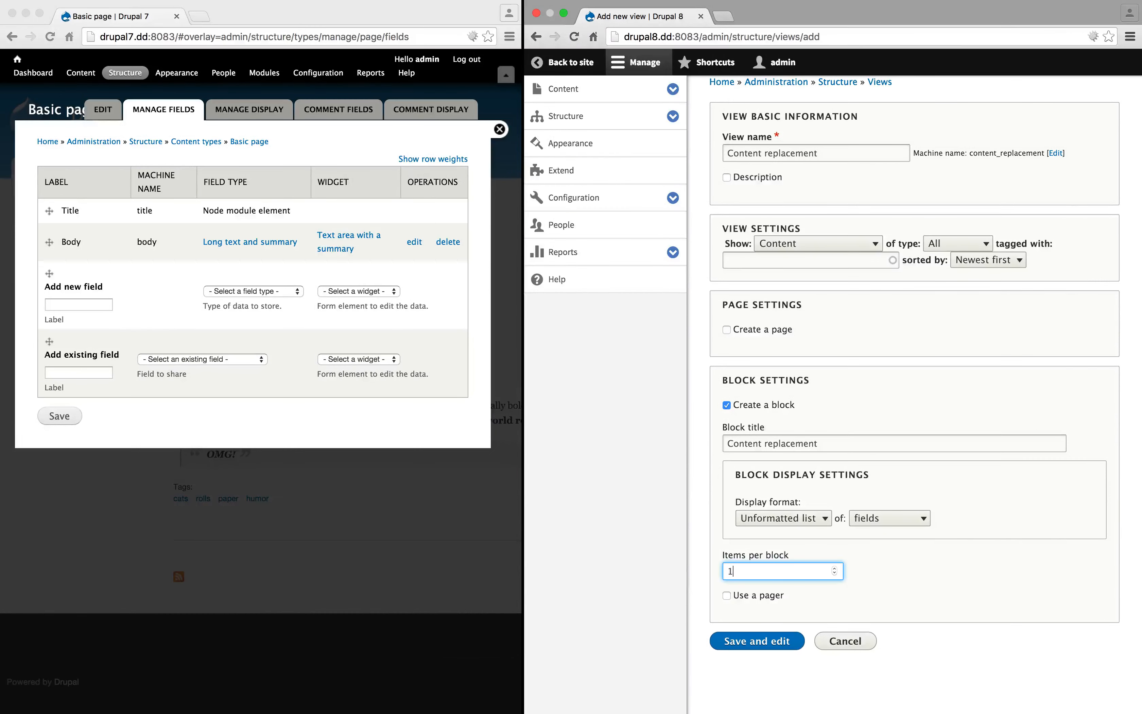
left_click(756, 641)
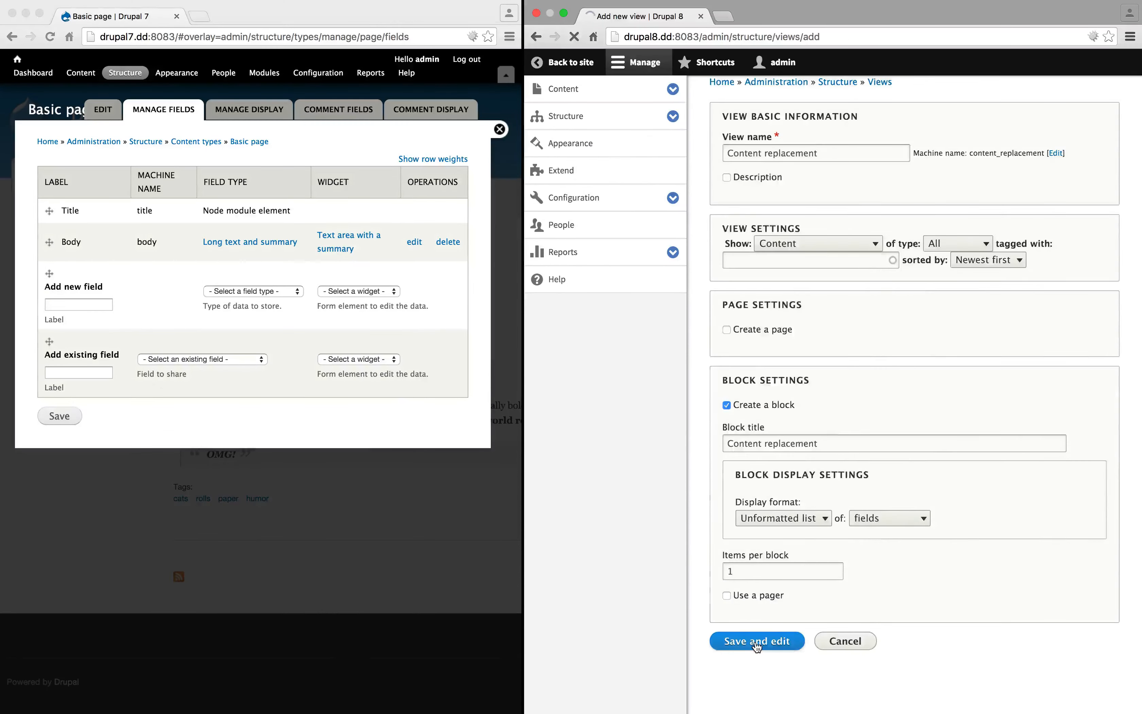
Save and edit the view, then add a Node ID contextual filter applied to all displays.
left_click(755, 641)
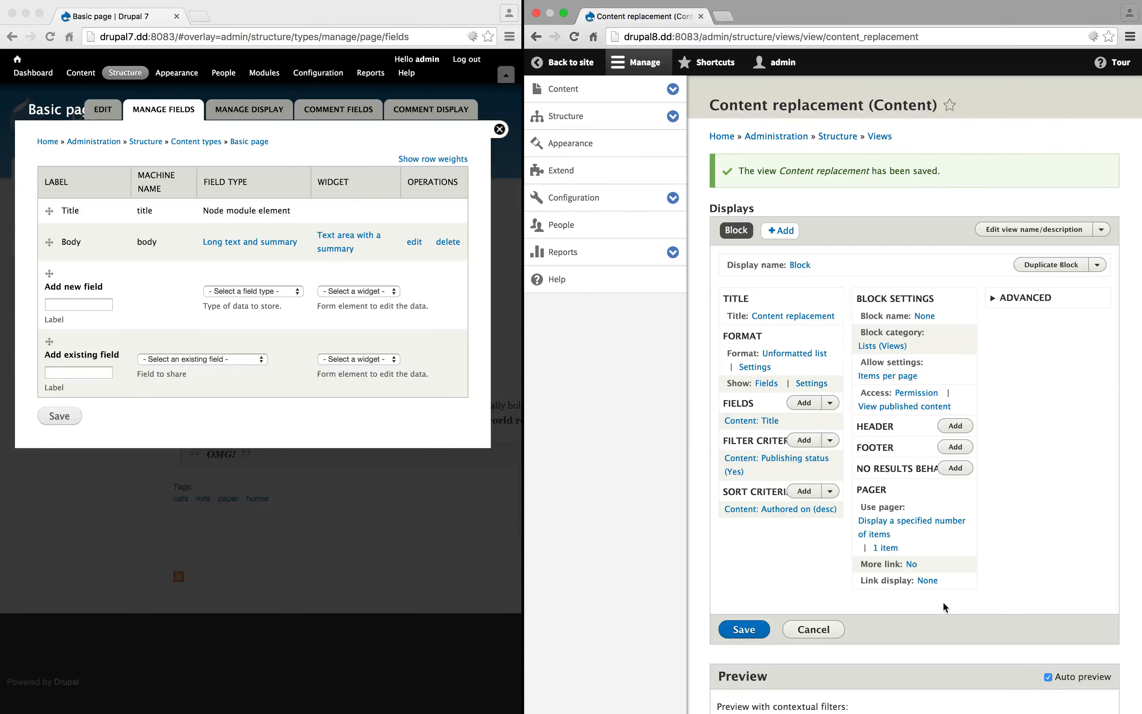
left_click(1026, 297)
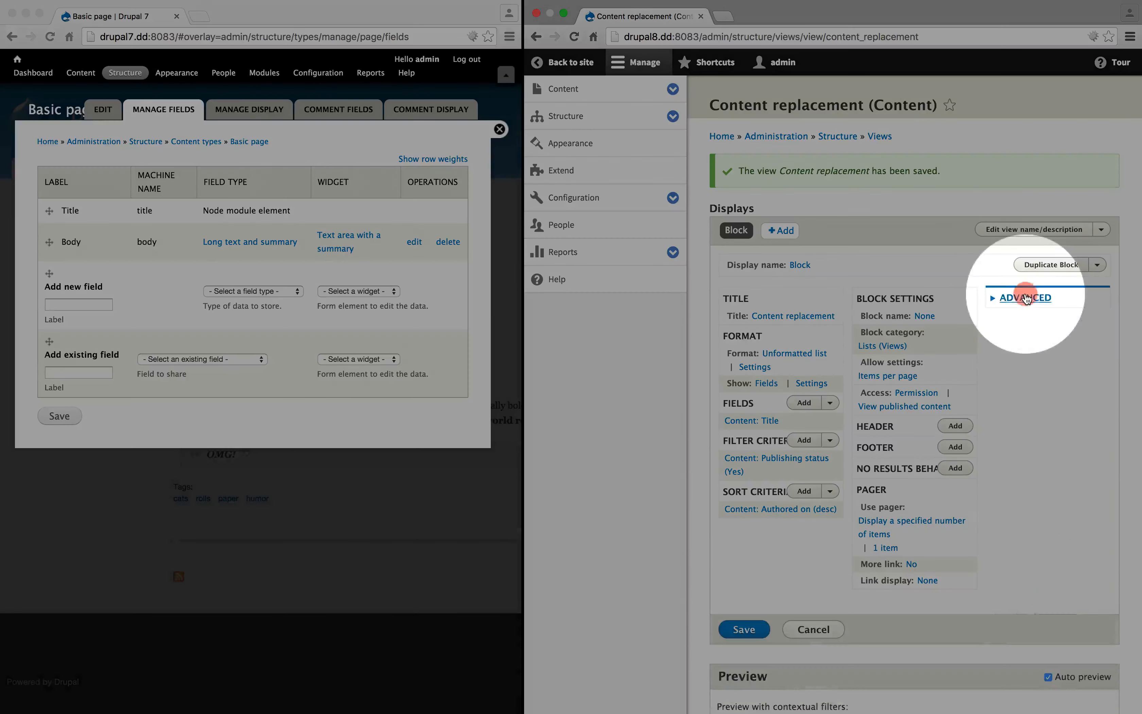
left_click(1021, 297)
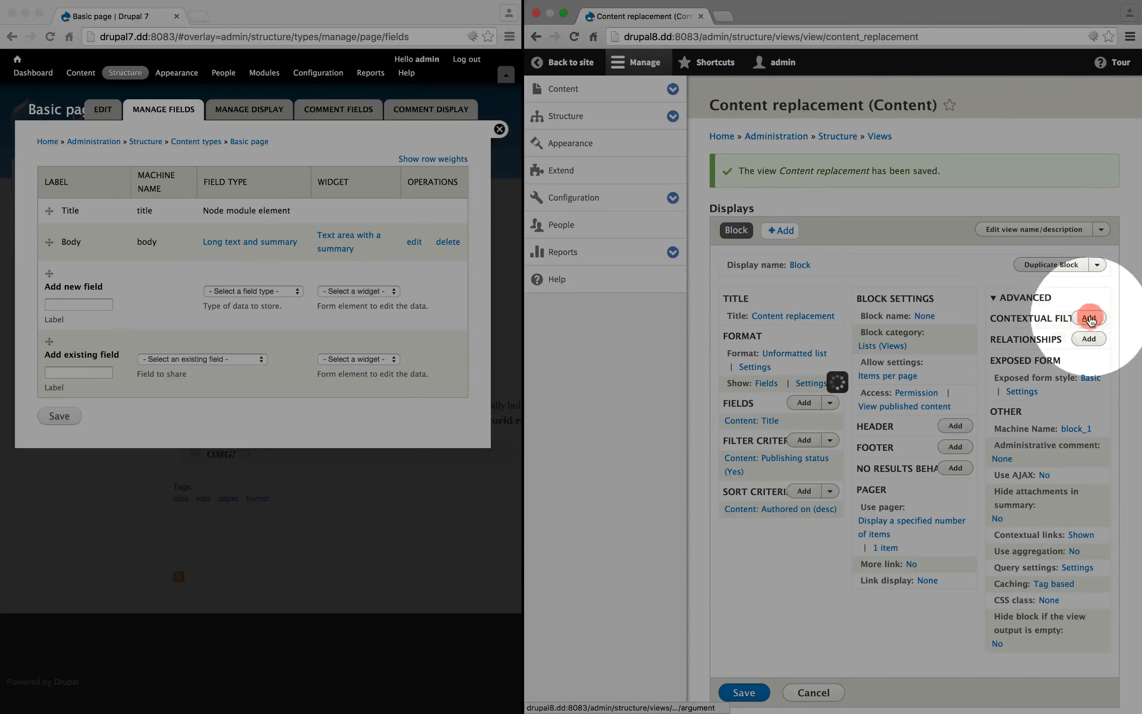
left_click(1088, 319)
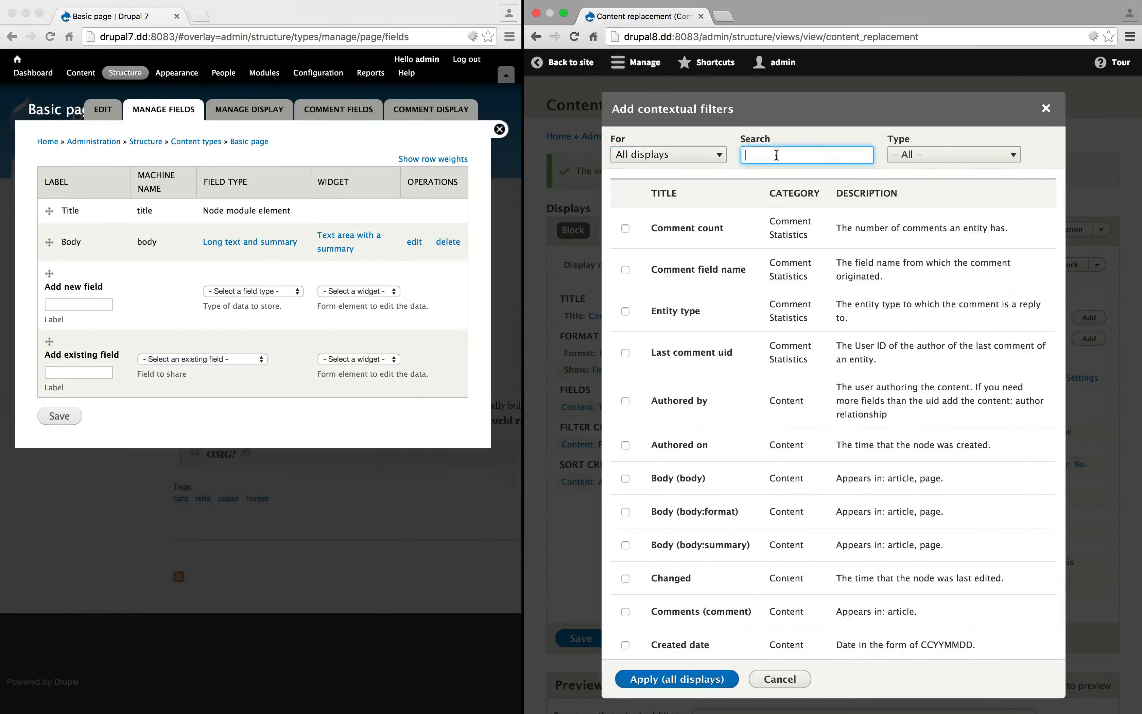
type("id")
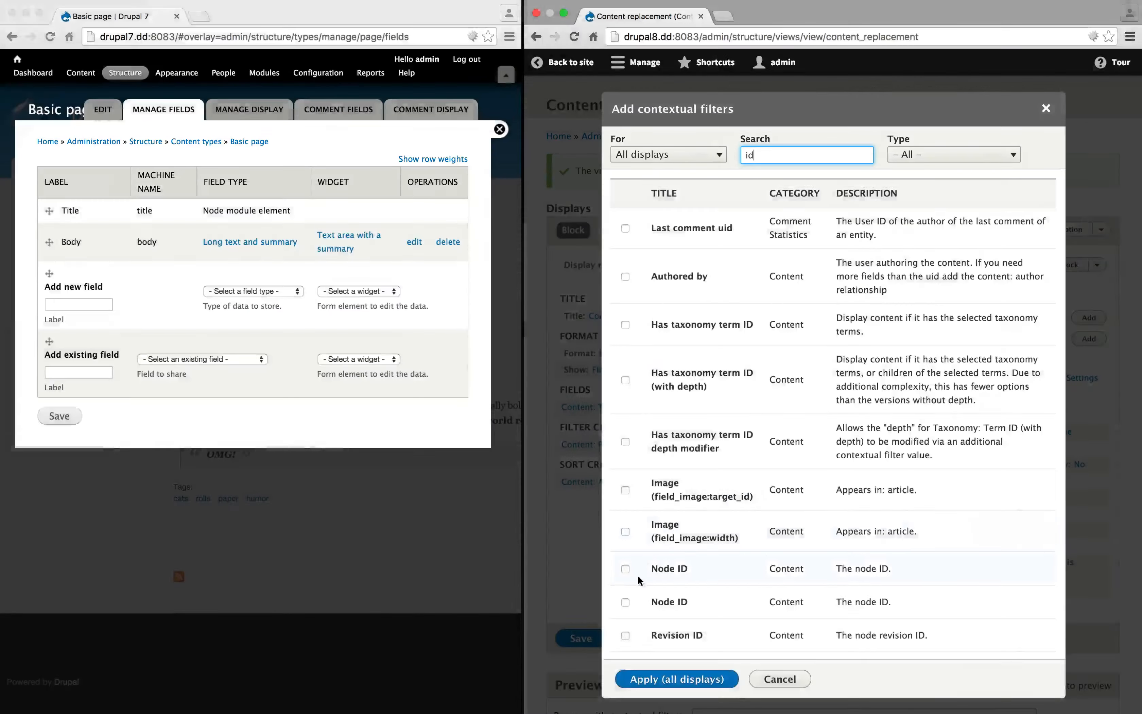
left_click(624, 569)
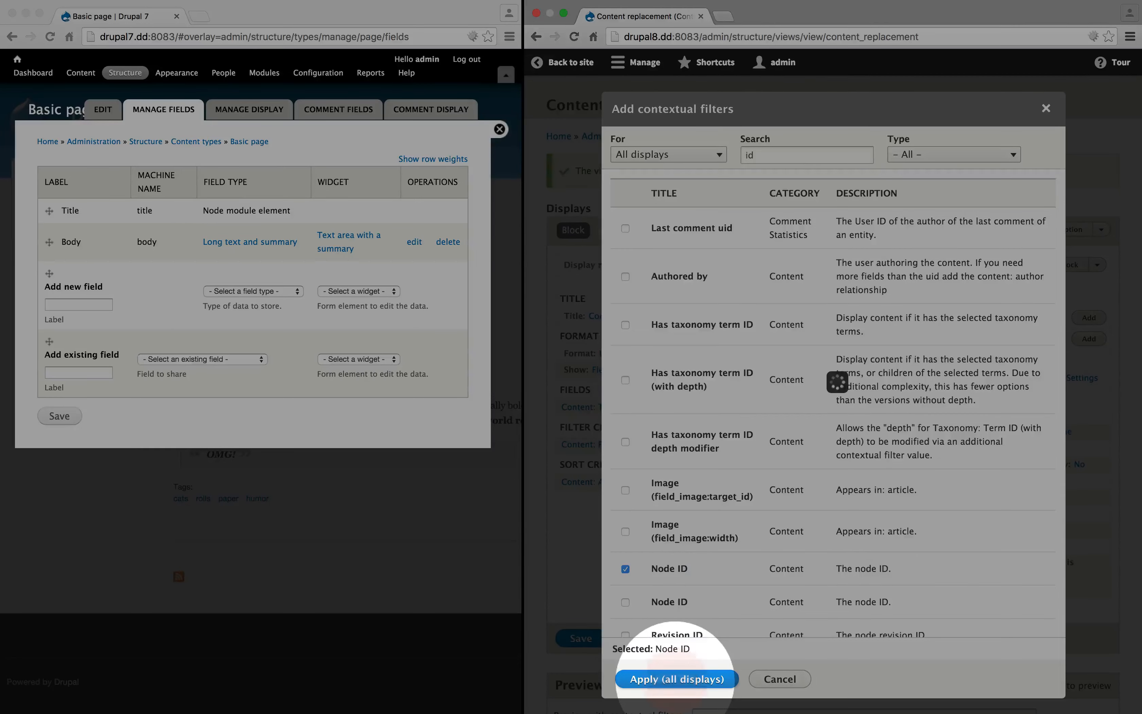
left_click(675, 678)
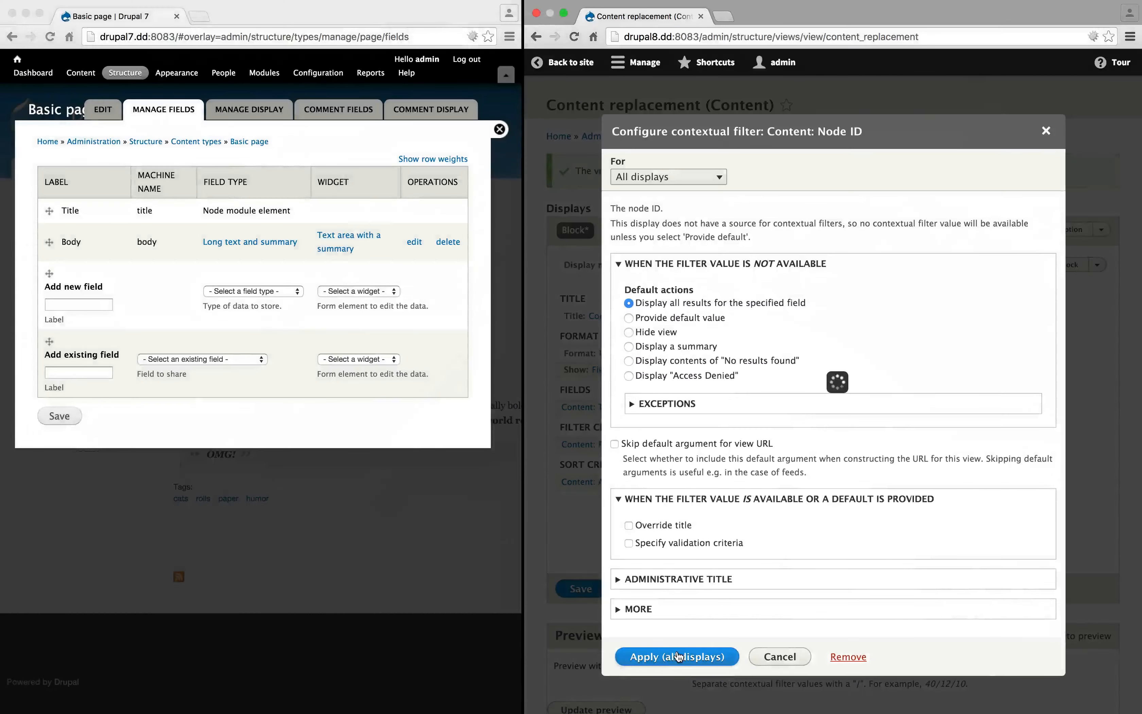
left_click(674, 656)
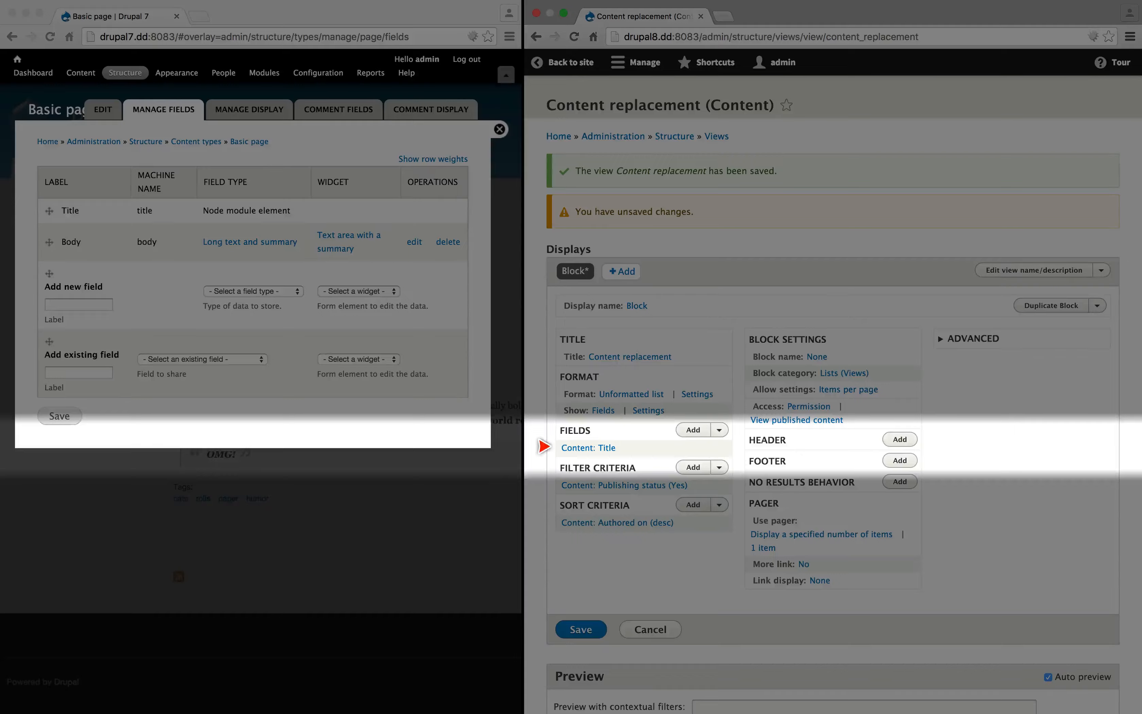
Preview the view with contextual filter 1, then 2, which returns no content.
scroll("down", 3)
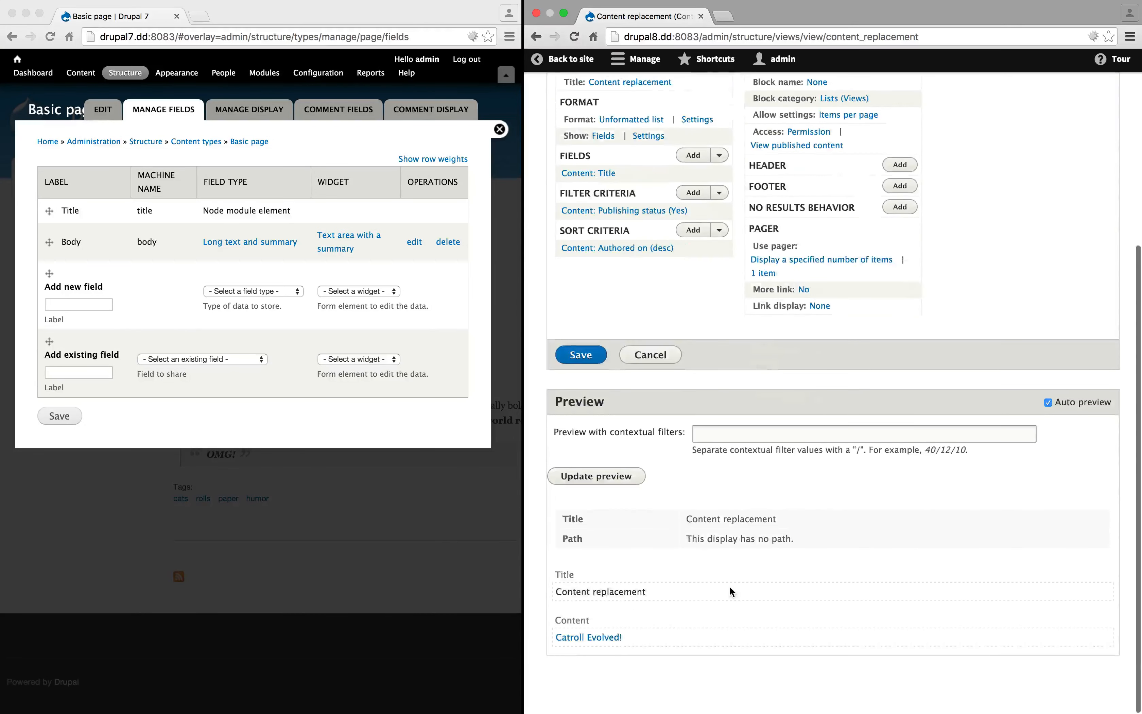
left_click(864, 433)
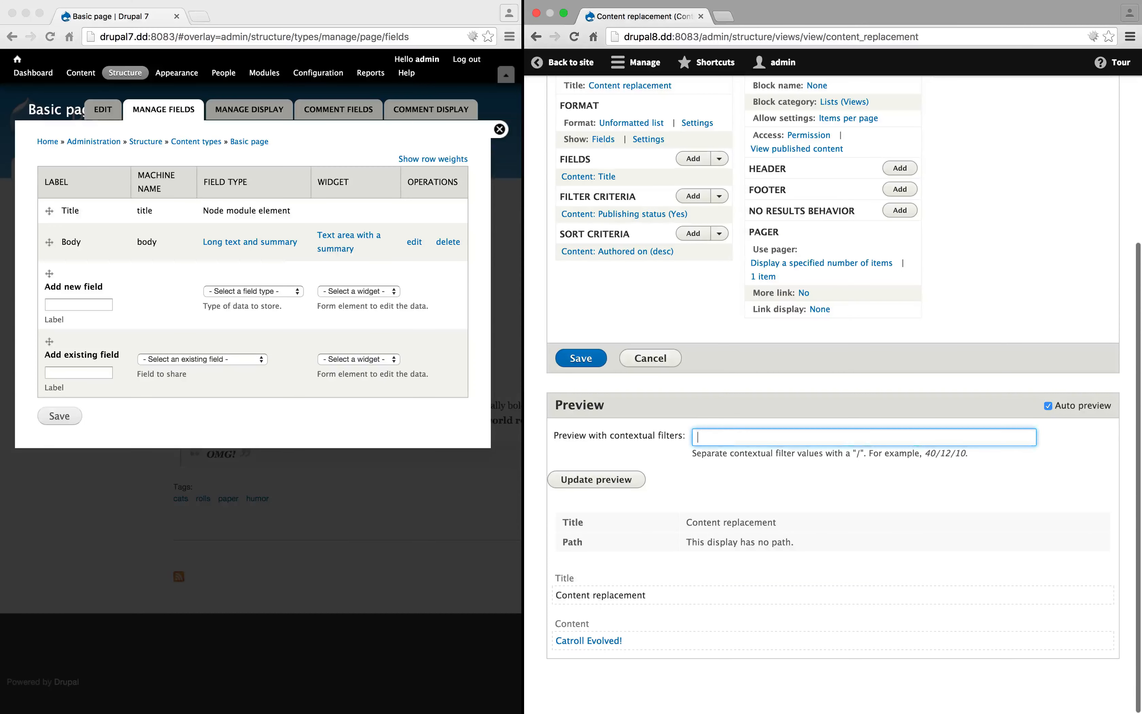
type("1")
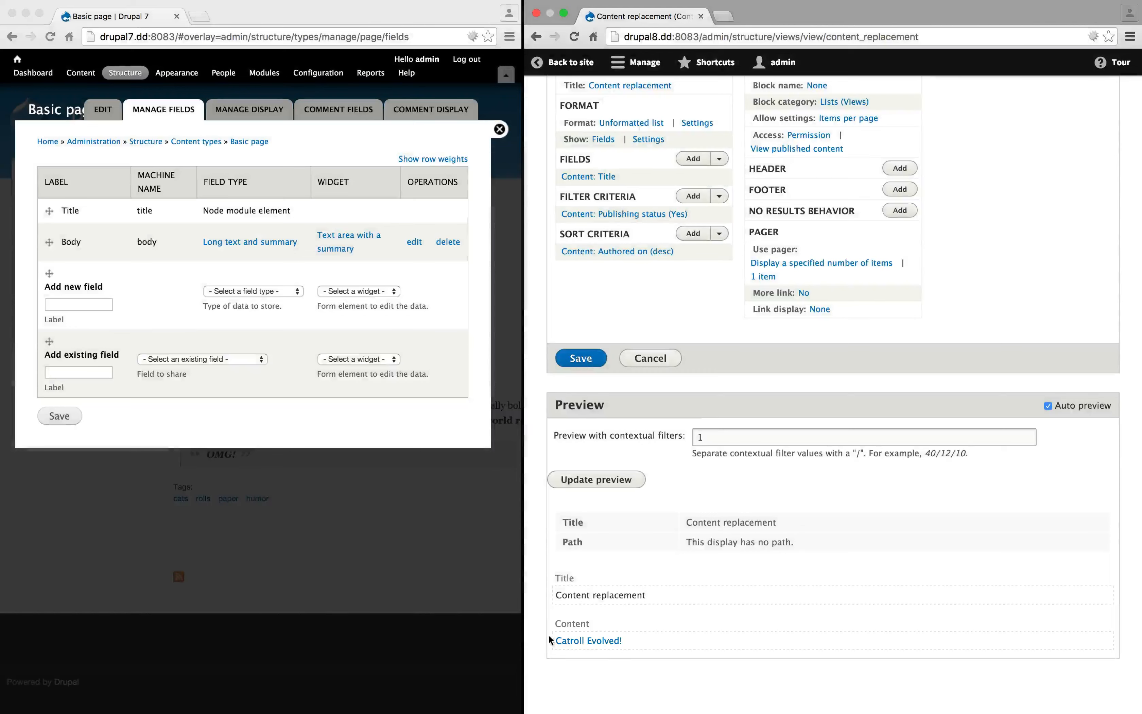
type("2")
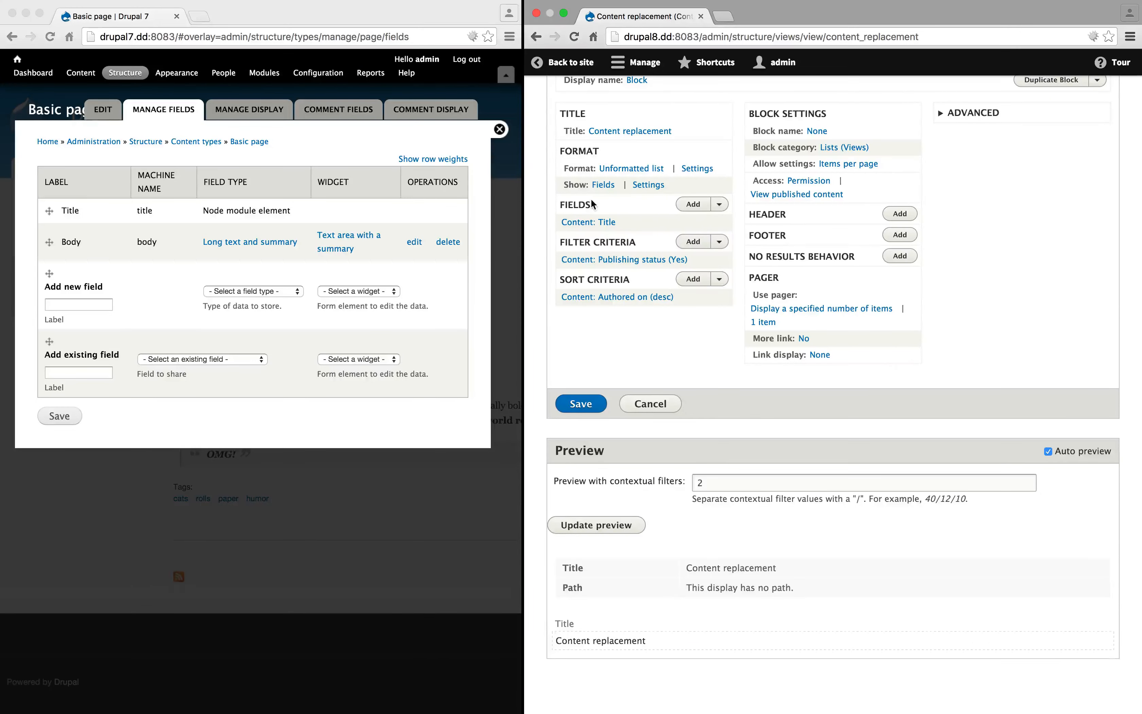
Add the Location field to the view.
left_click(692, 204)
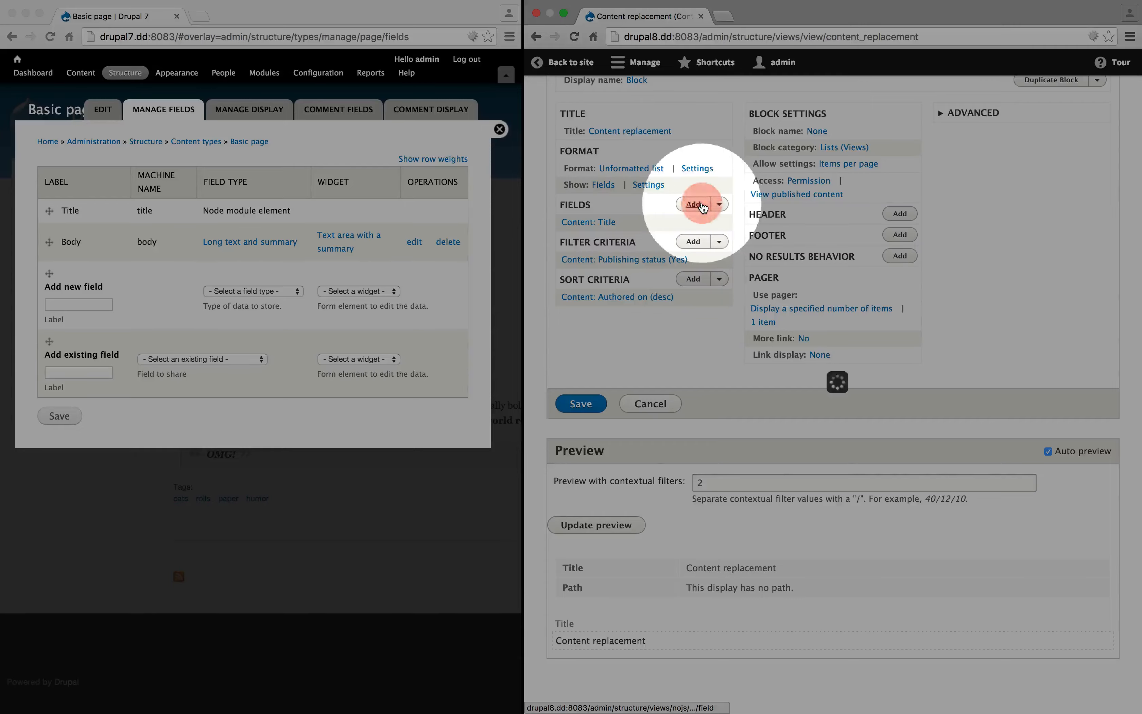
type("location")
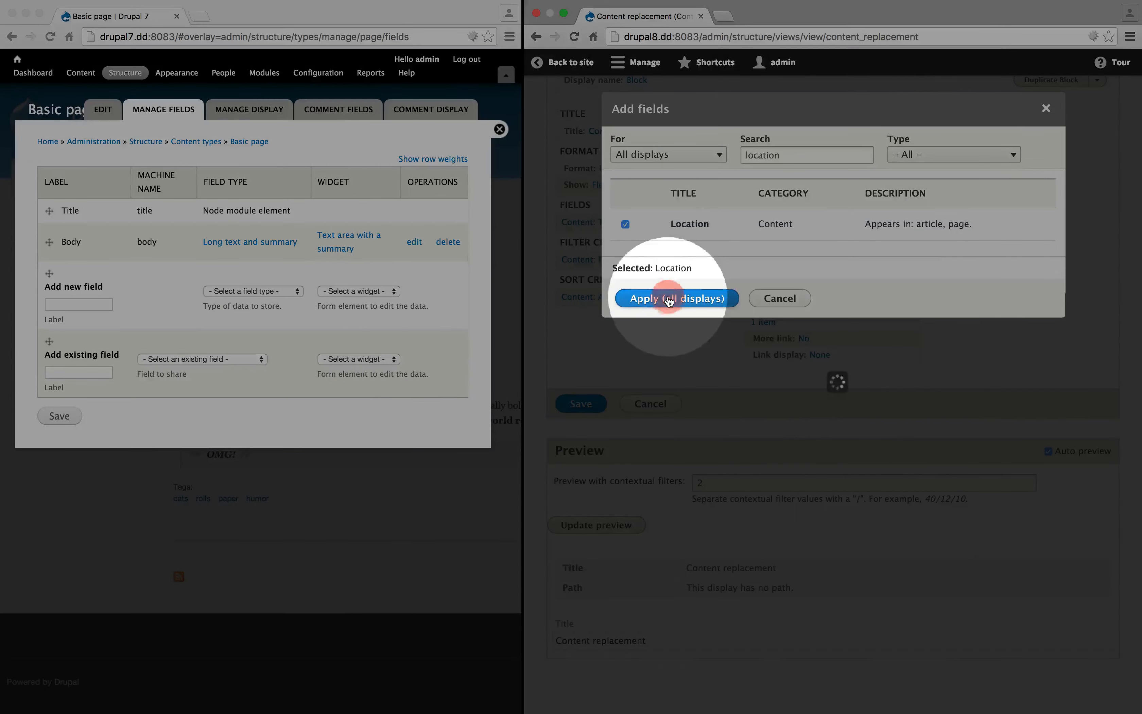
left_click(675, 298)
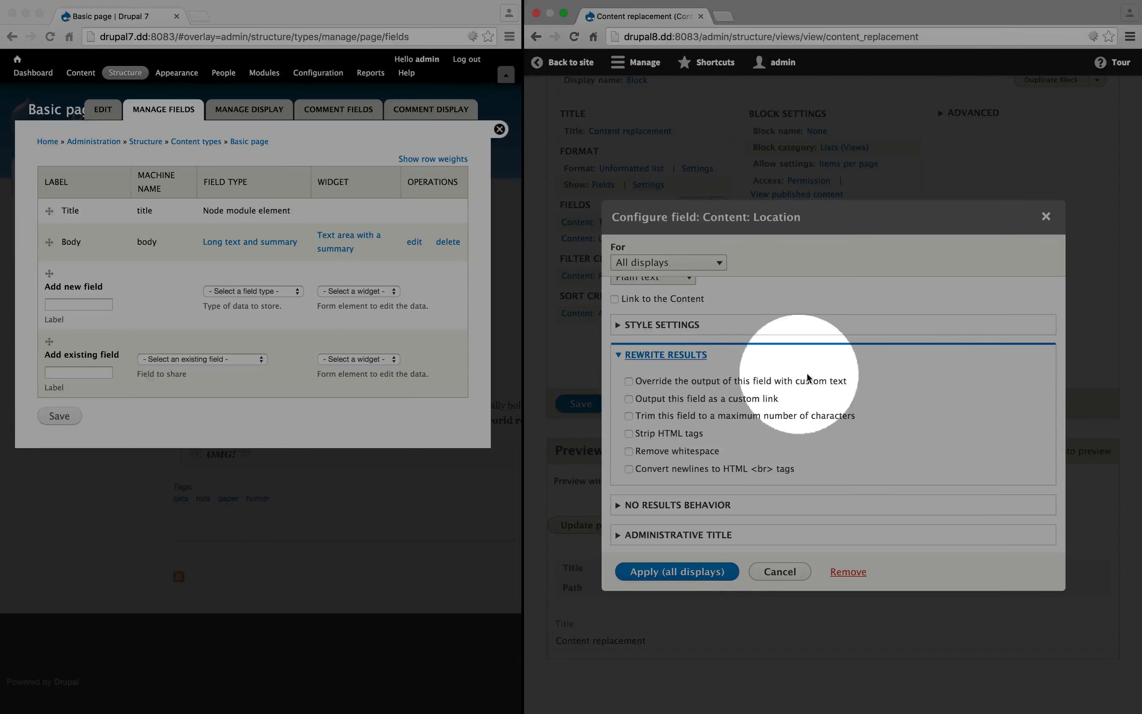
Rewrite its output as 'I was written in <strong>{{ field_location }}</strong>' for all displays.
left_click(629, 380)
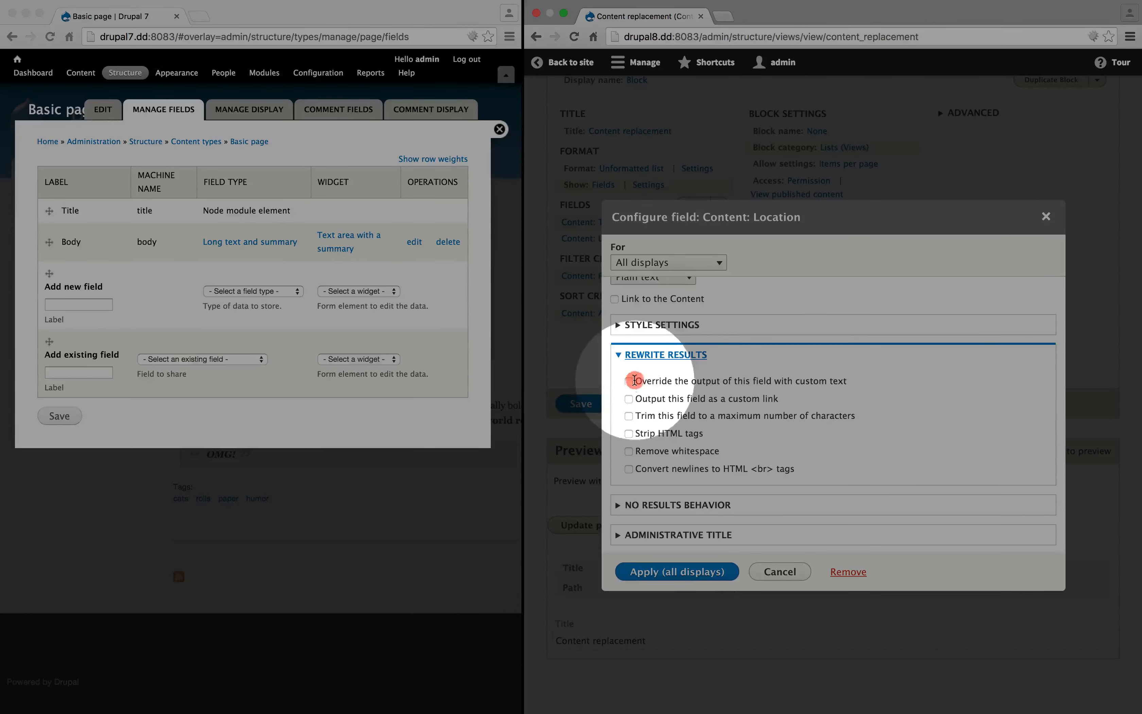
left_click(629, 381)
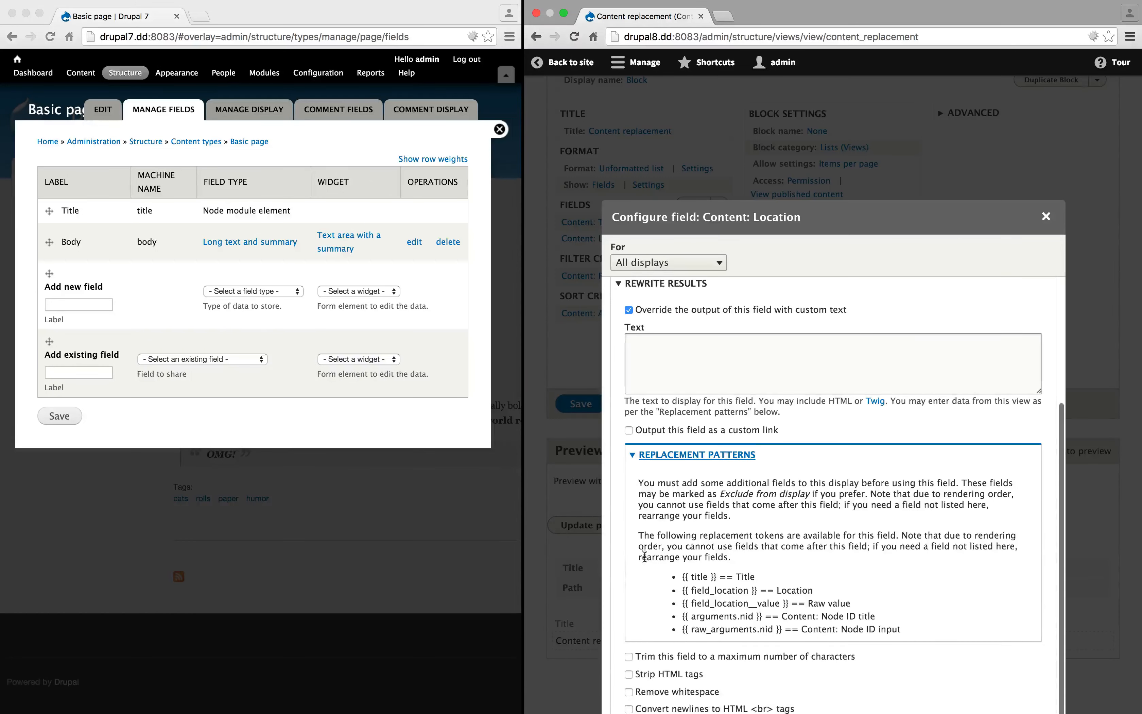
double_click(722, 589)
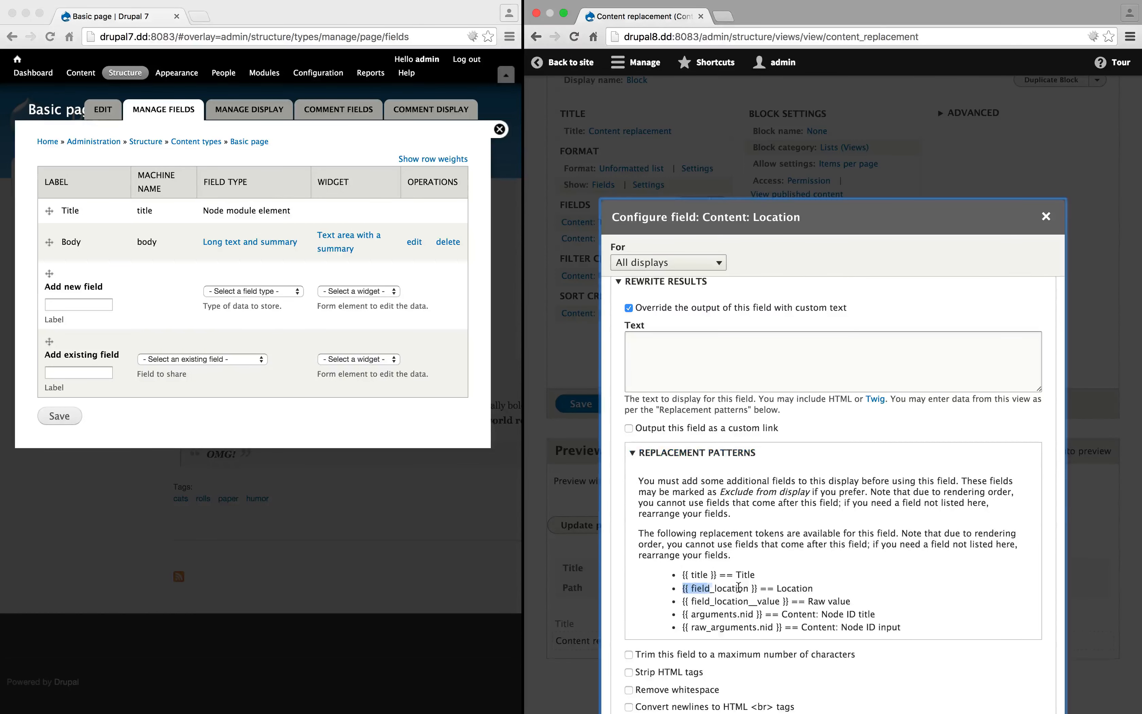
type("{{ field_location }}")
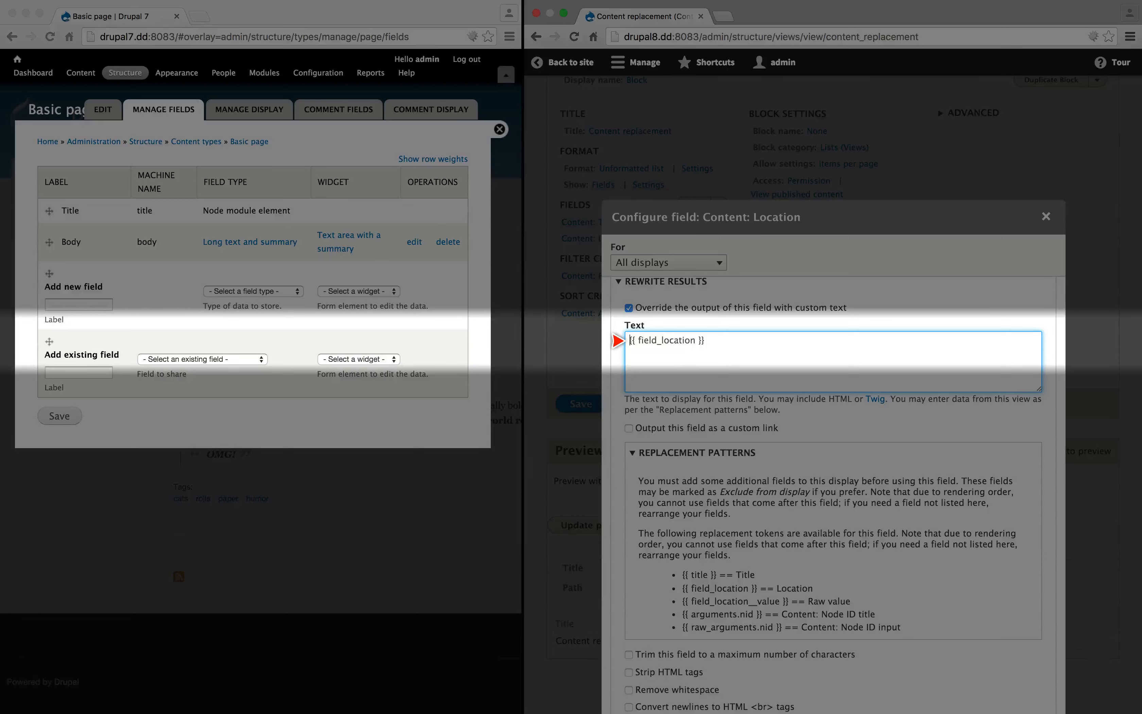
type("I was written in")
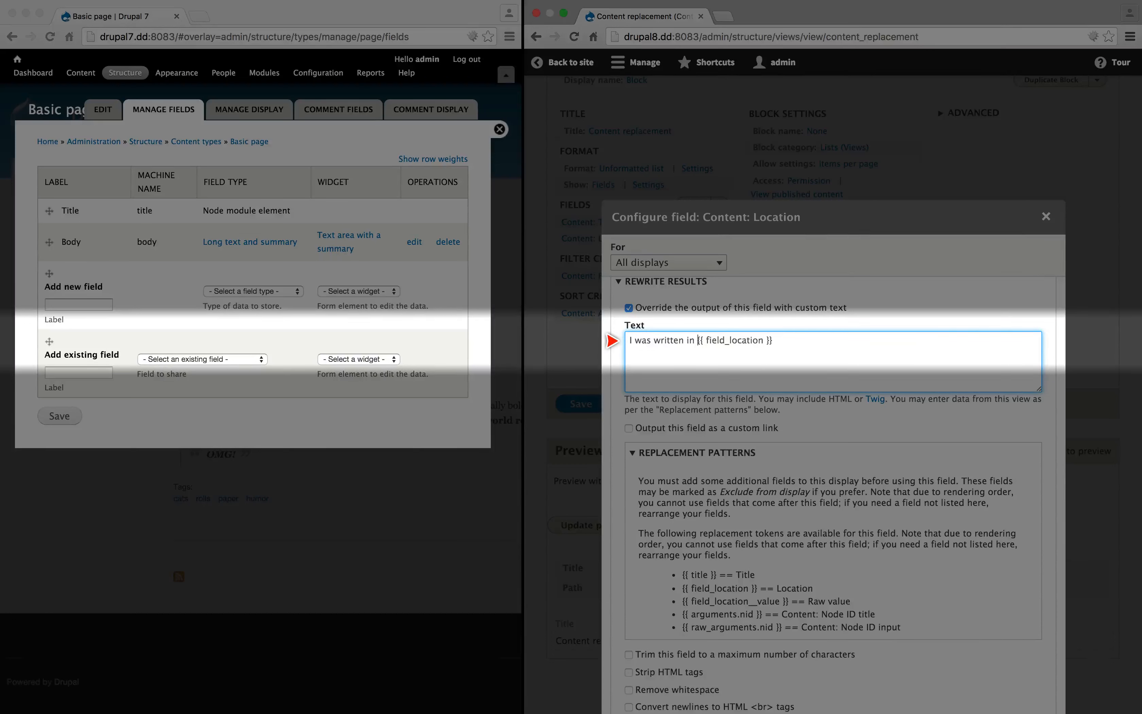
type("<strong>")
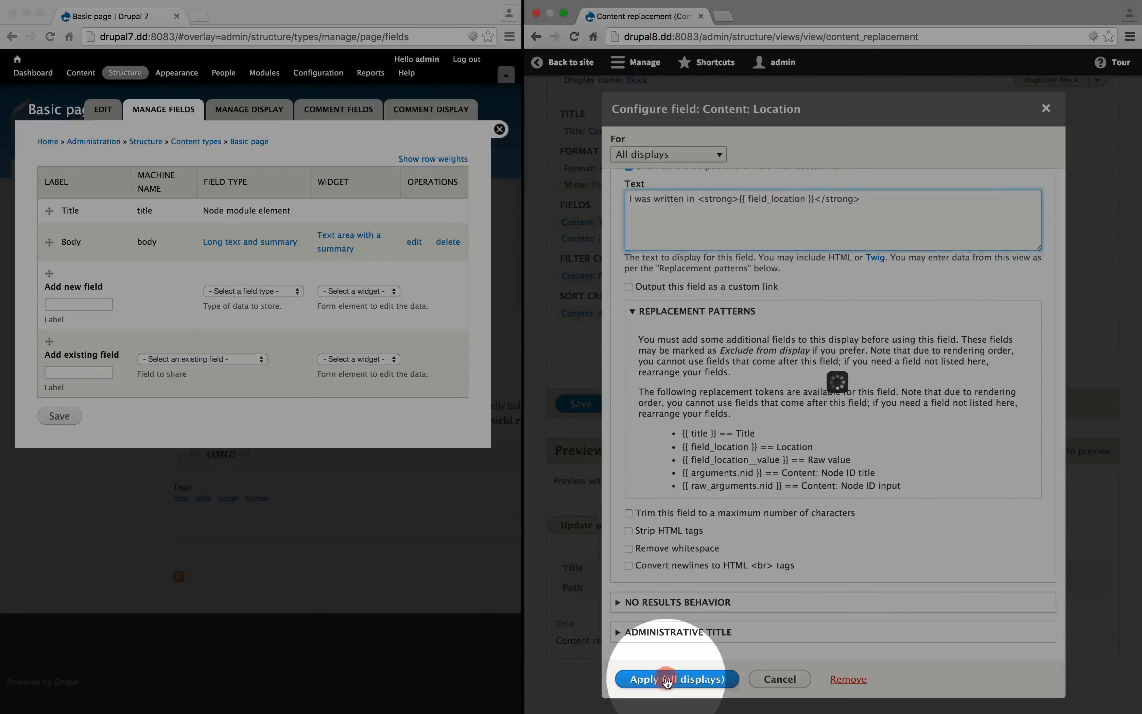
left_click(674, 679)
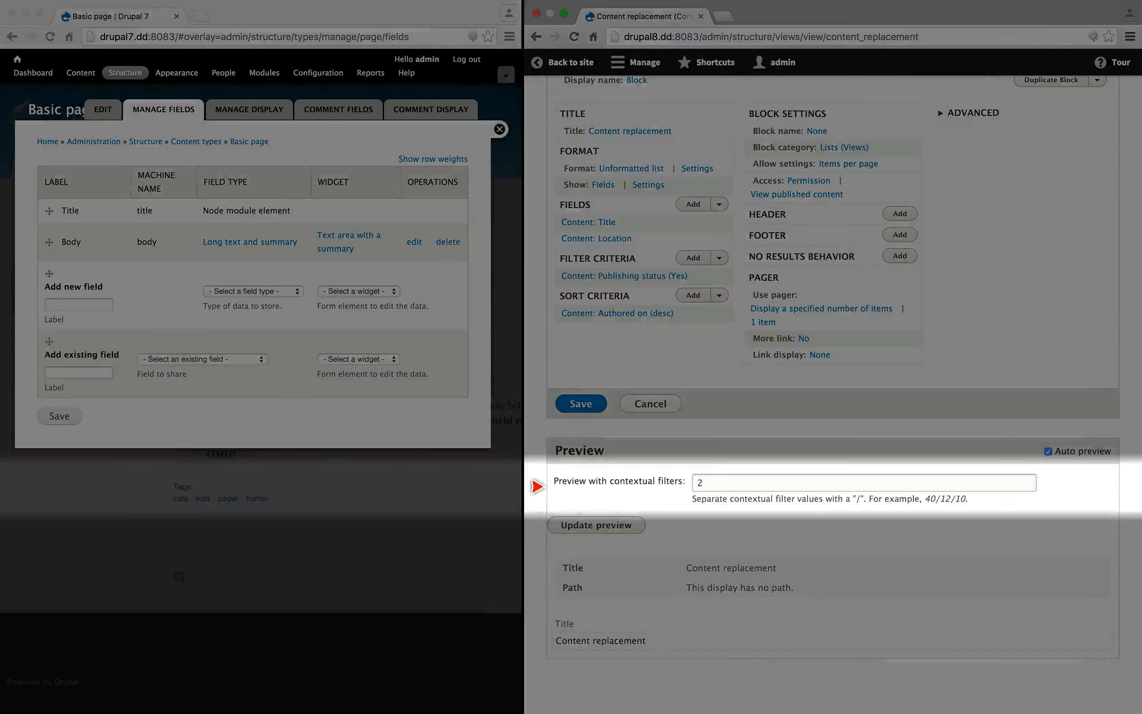
Refresh the view preview with contextual filter value 1.
type("1")
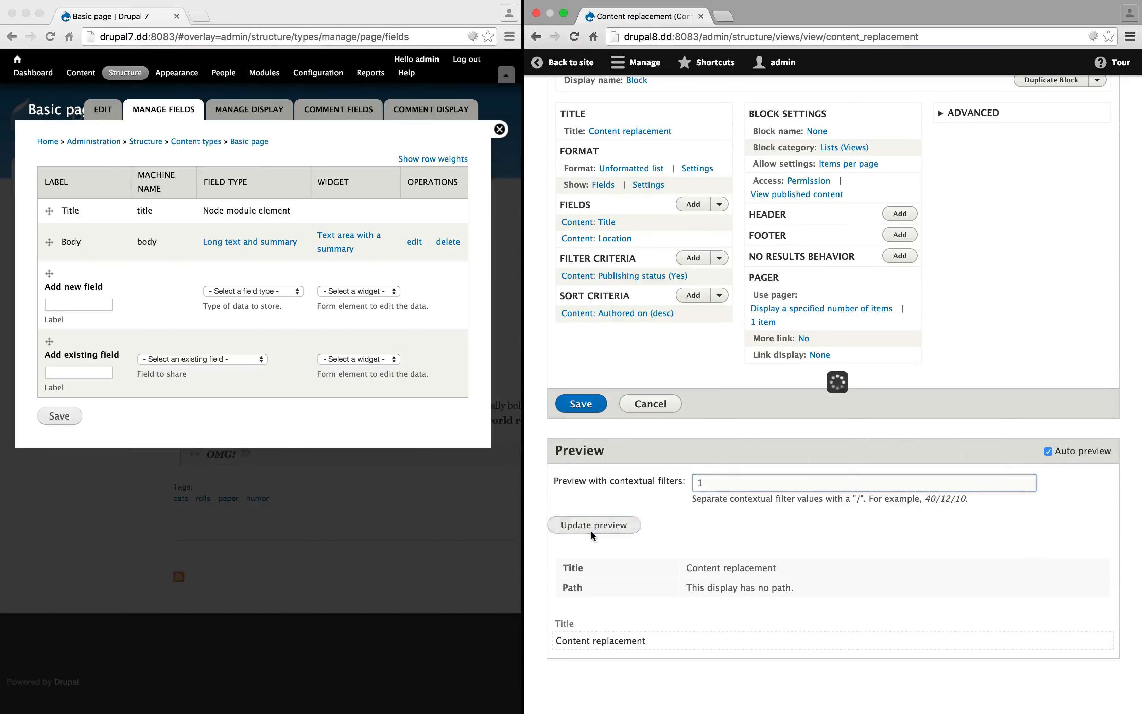
left_click(595, 524)
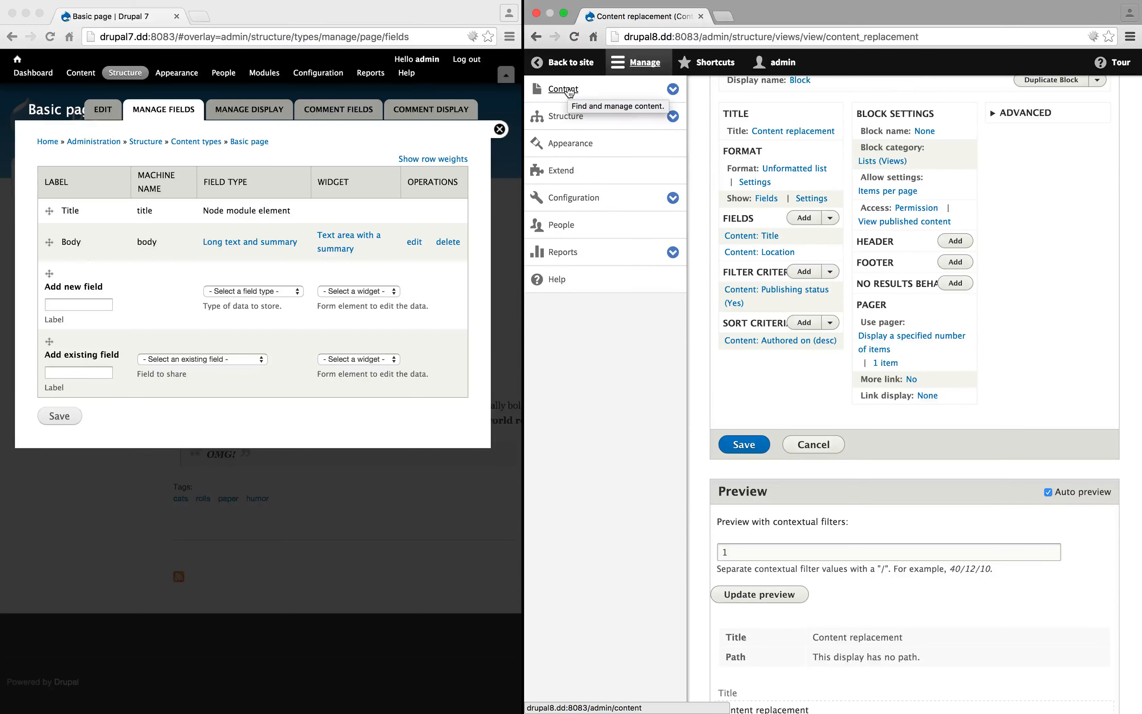
Set the Catroll Evolved! article's Location to New Mexico and save it.
left_click(561, 89)
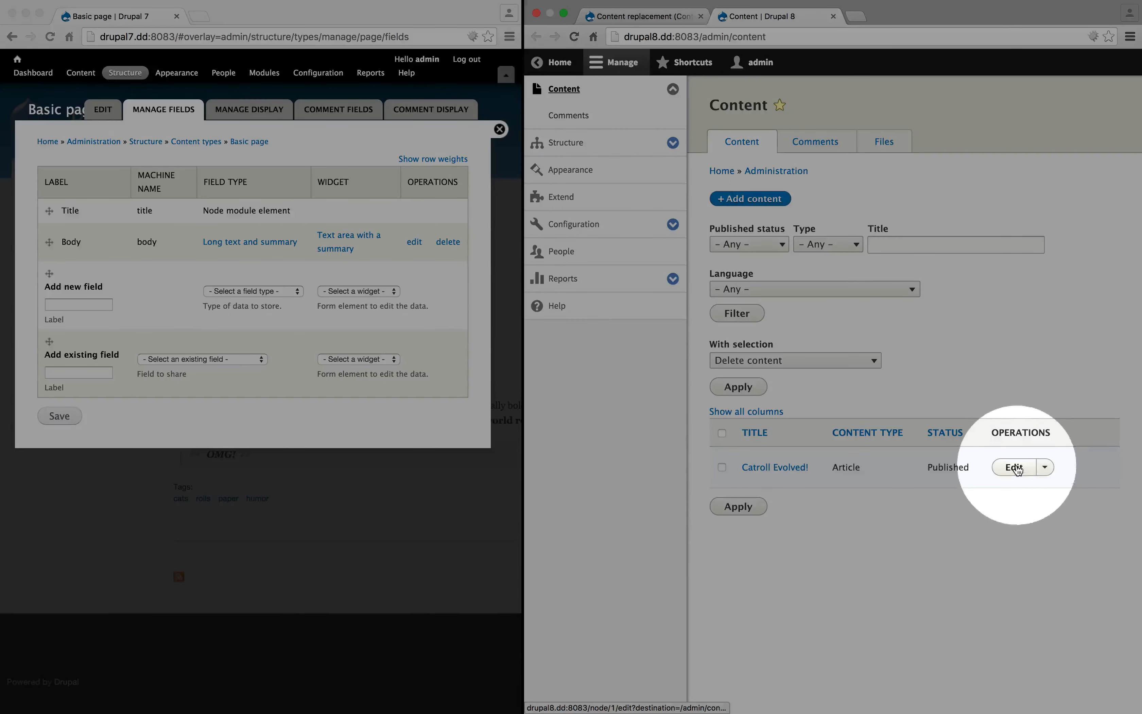
left_click(1014, 467)
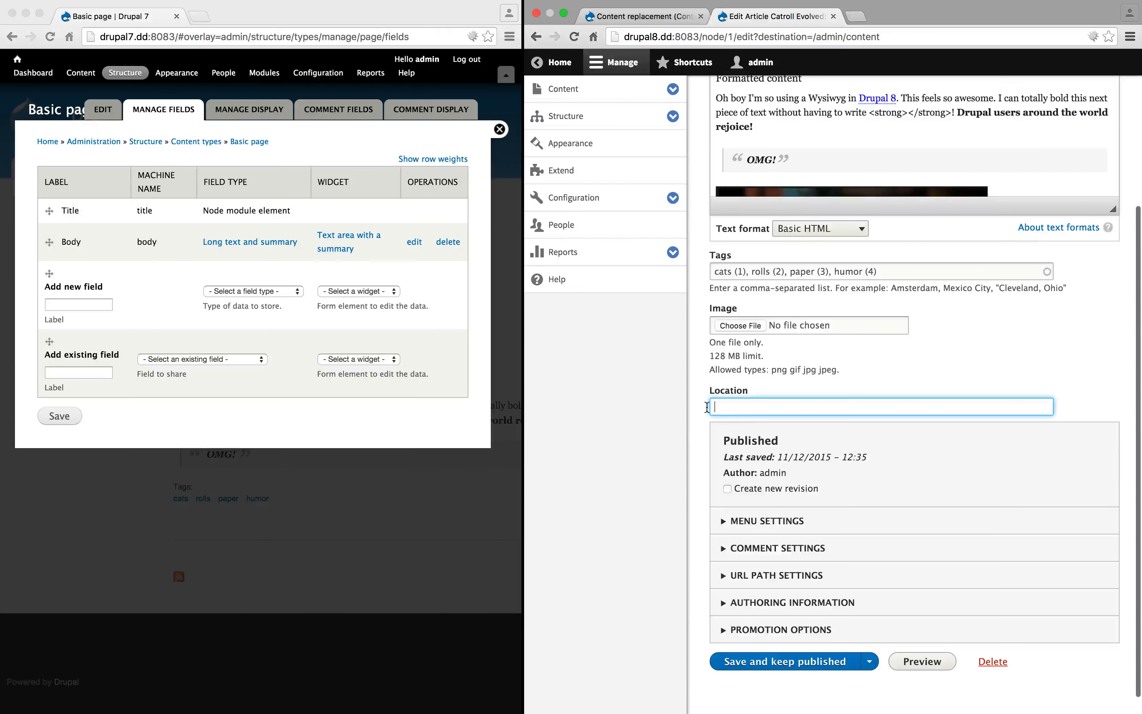
type("New Mexico")
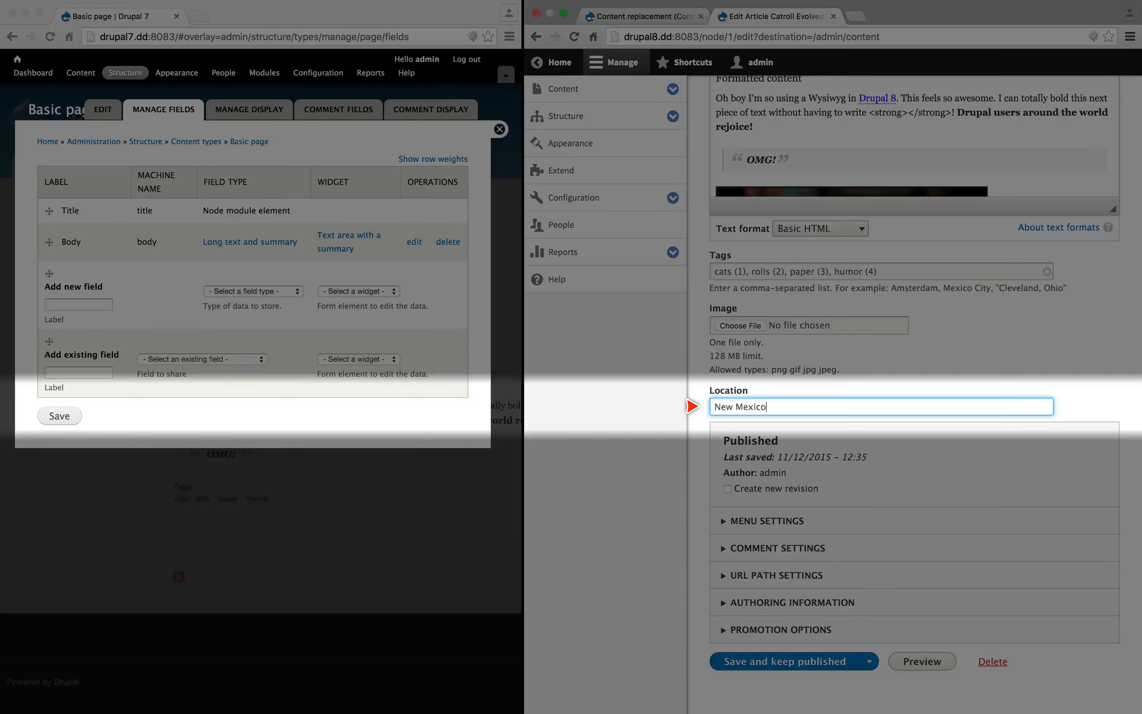
left_click(782, 661)
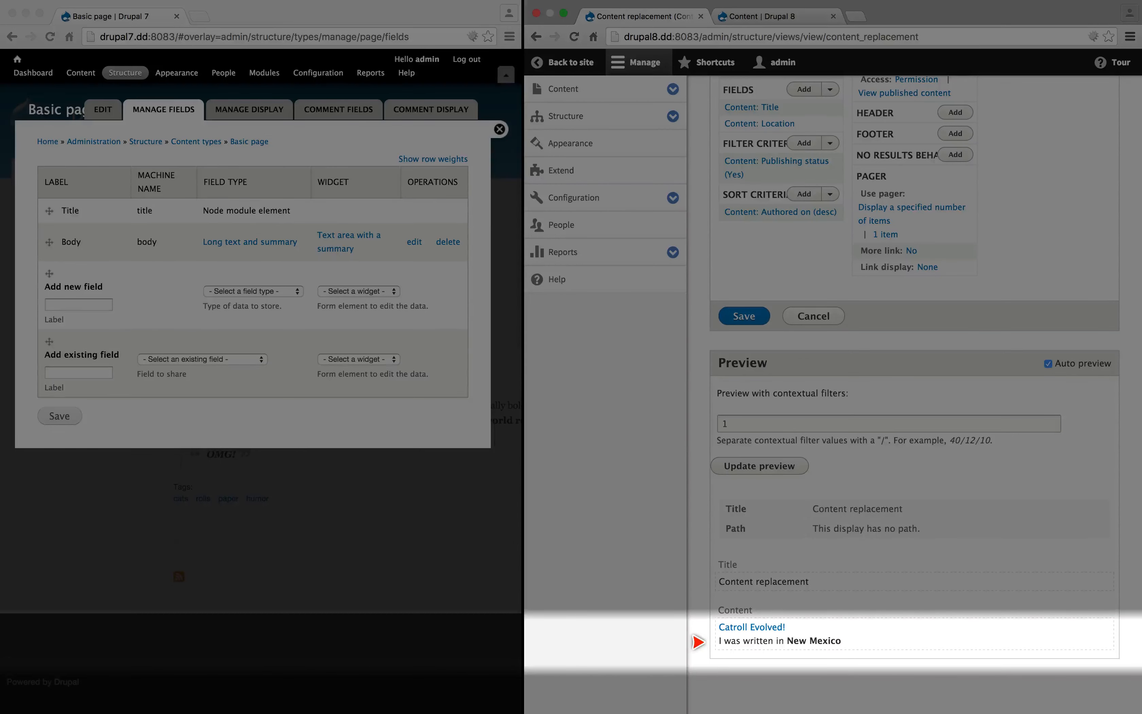
Save the Content replacement view and expand the Structure admin menu.
left_click(743, 316)
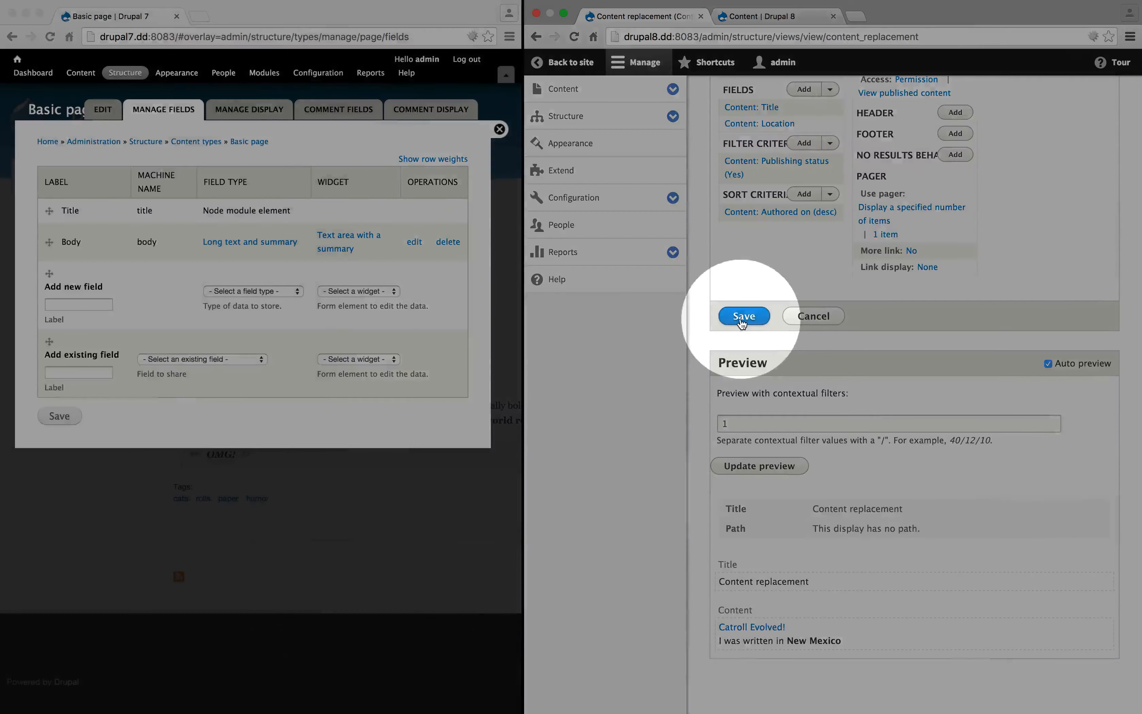
left_click(743, 315)
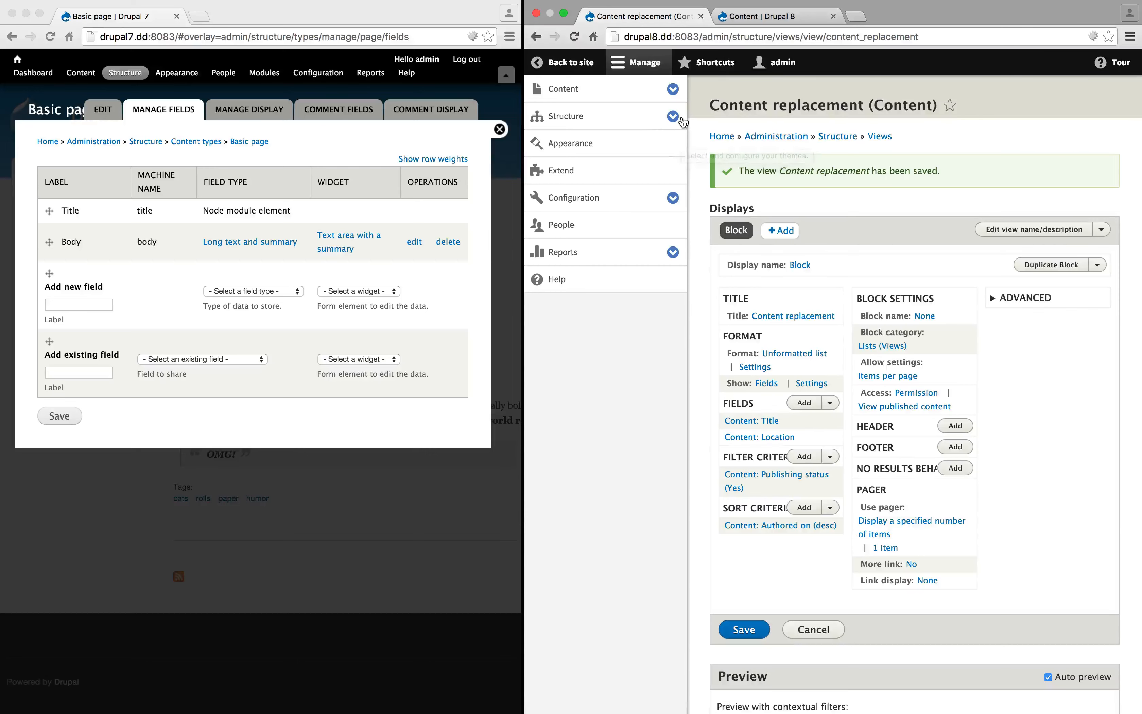
left_click(673, 115)
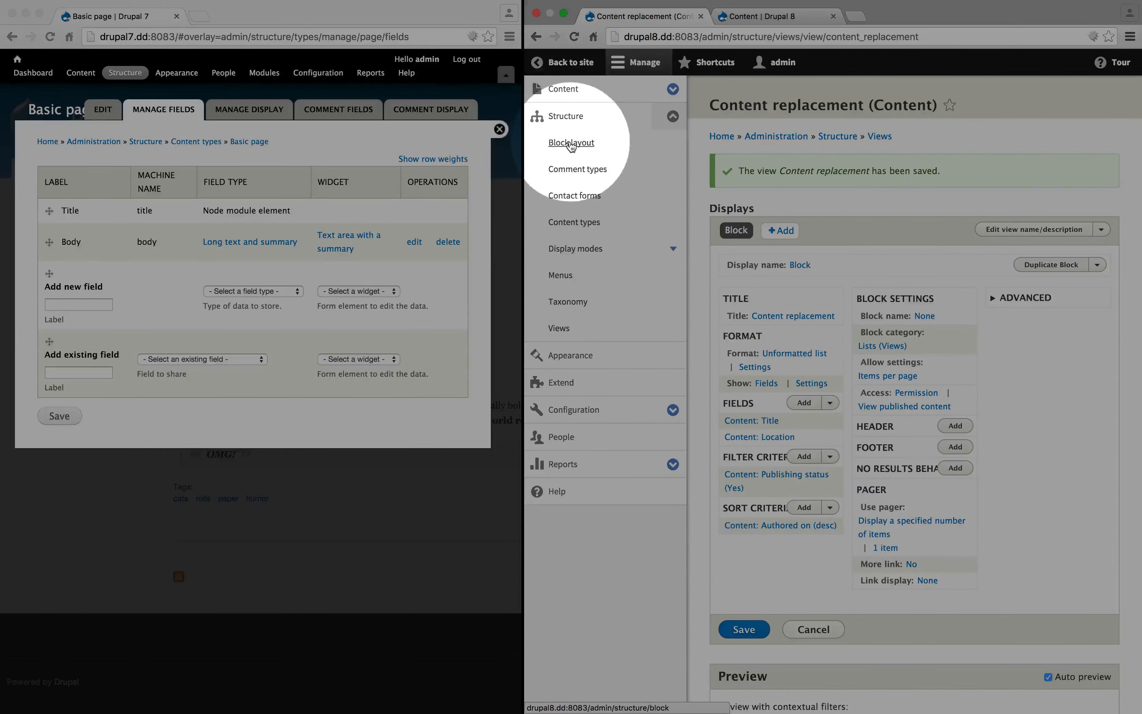
Go to Block layout and list the blocks placeable in the Content region.
left_click(571, 143)
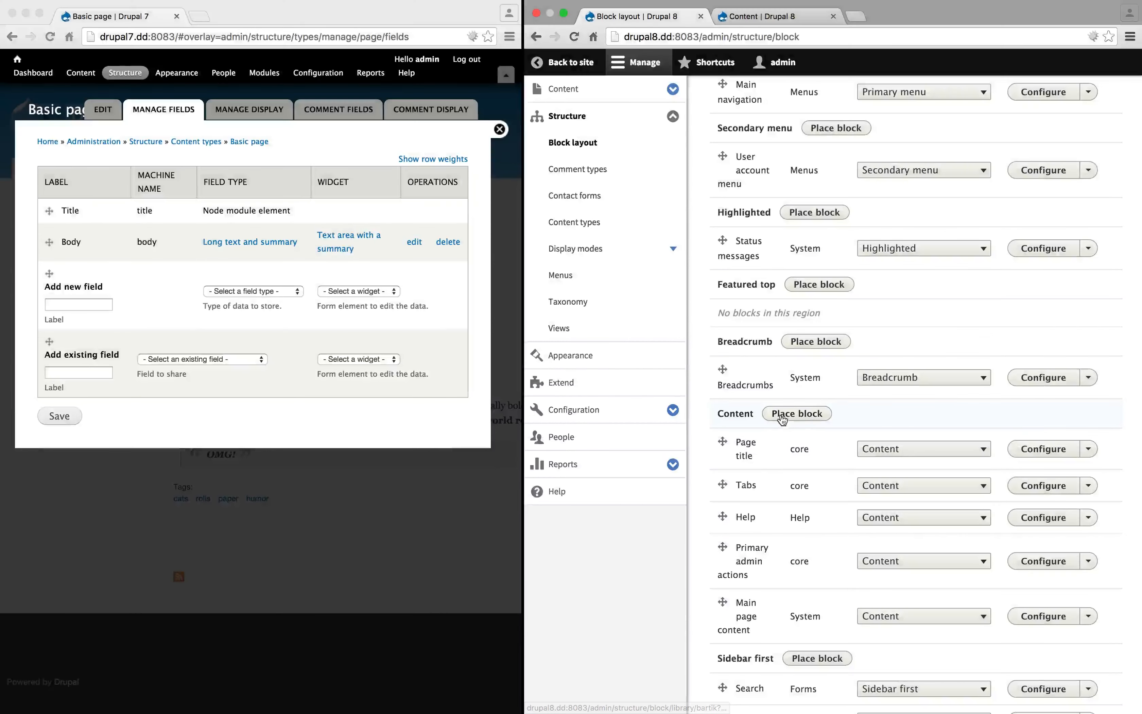
left_click(796, 414)
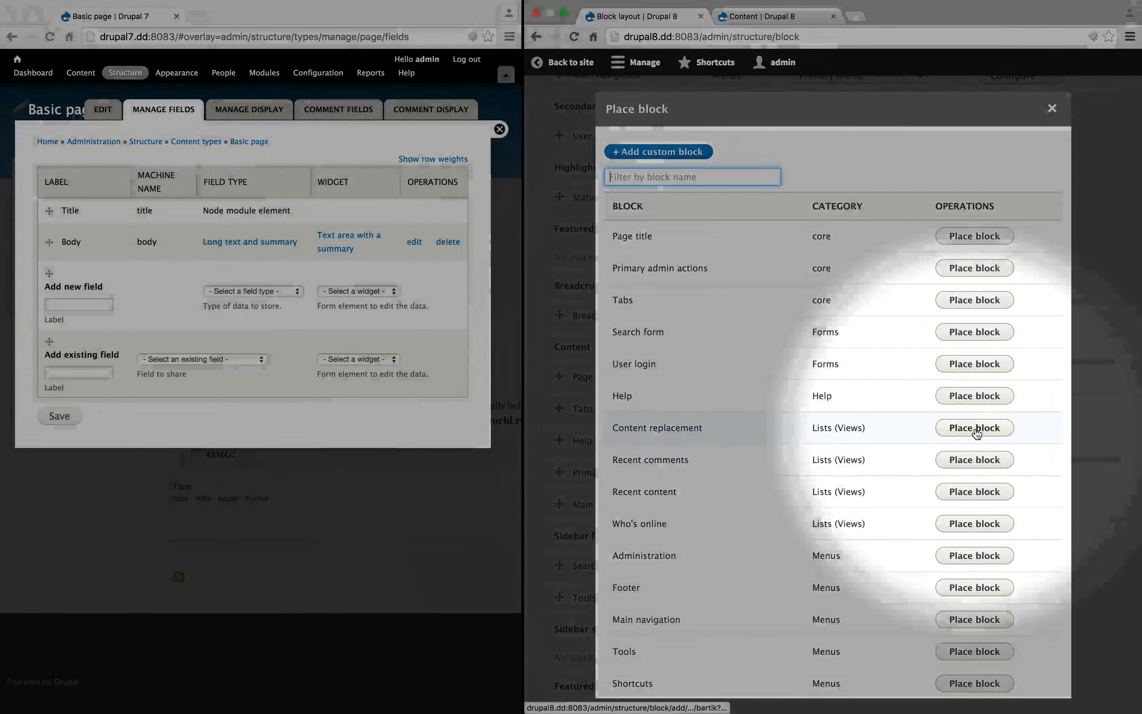
Place the Content replacement block for Articles only, title hidden, and save the block layout.
left_click(975, 427)
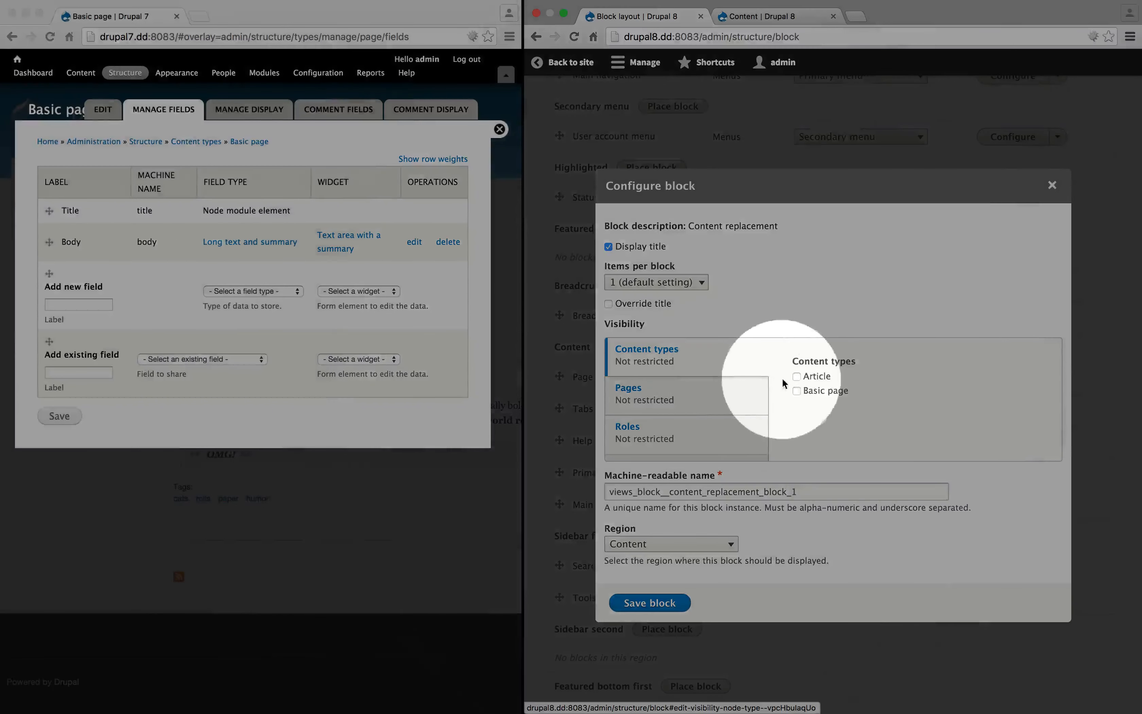
left_click(796, 376)
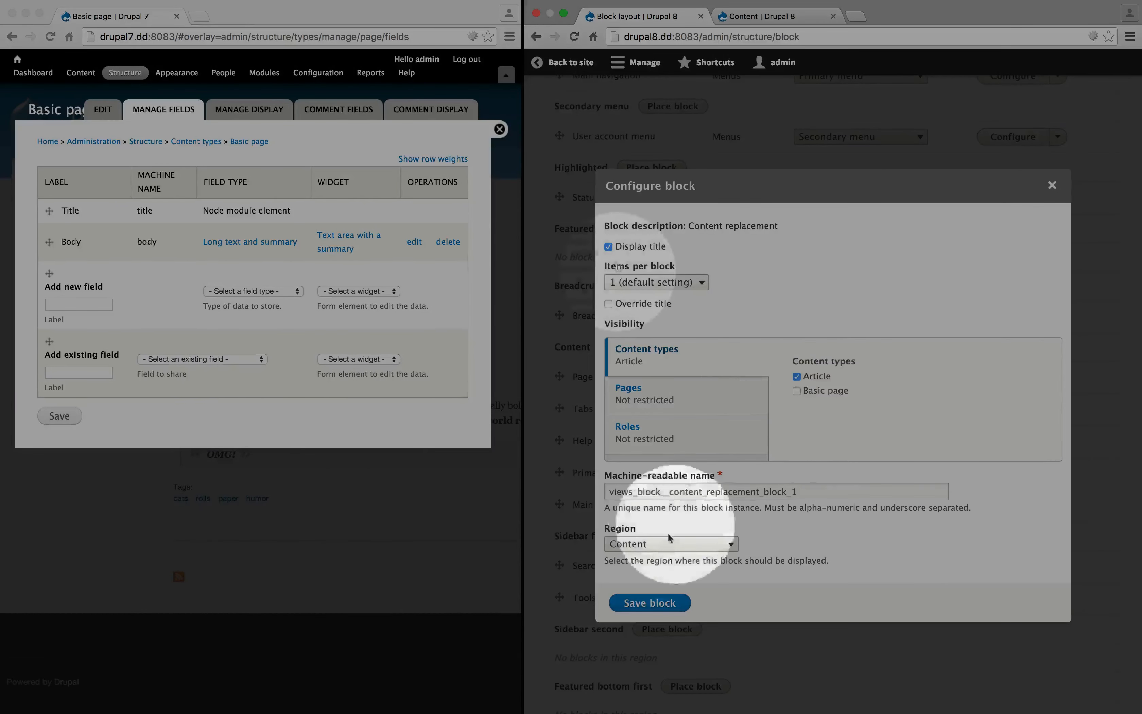
left_click(609, 246)
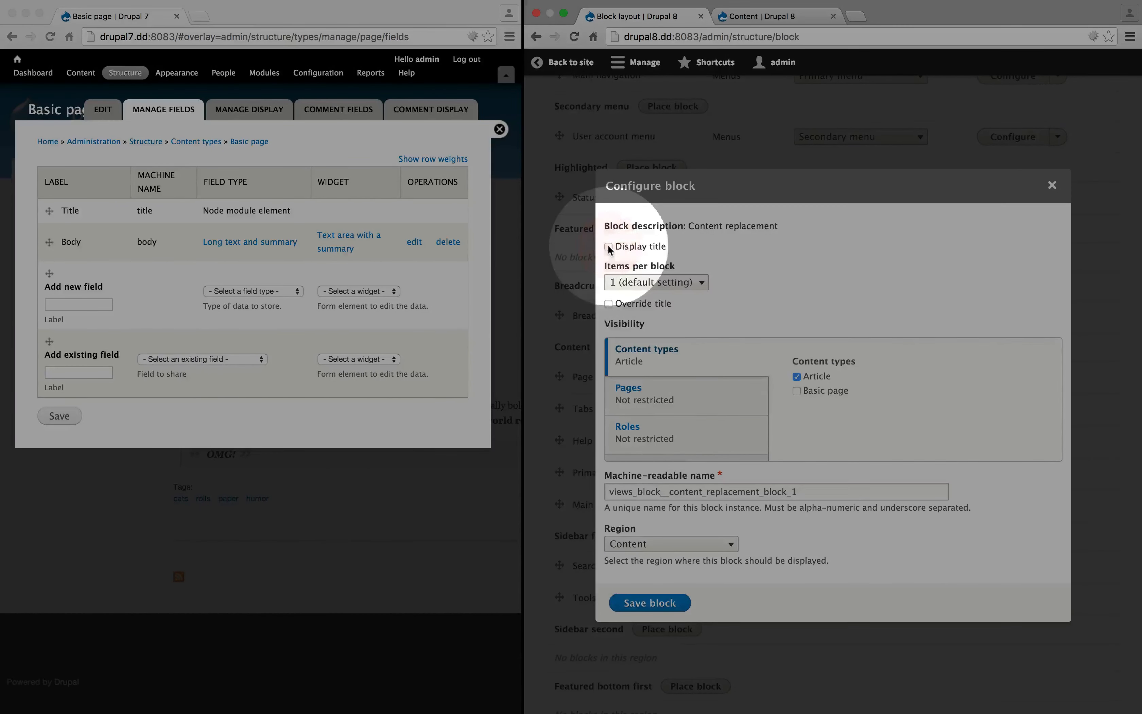
left_click(649, 602)
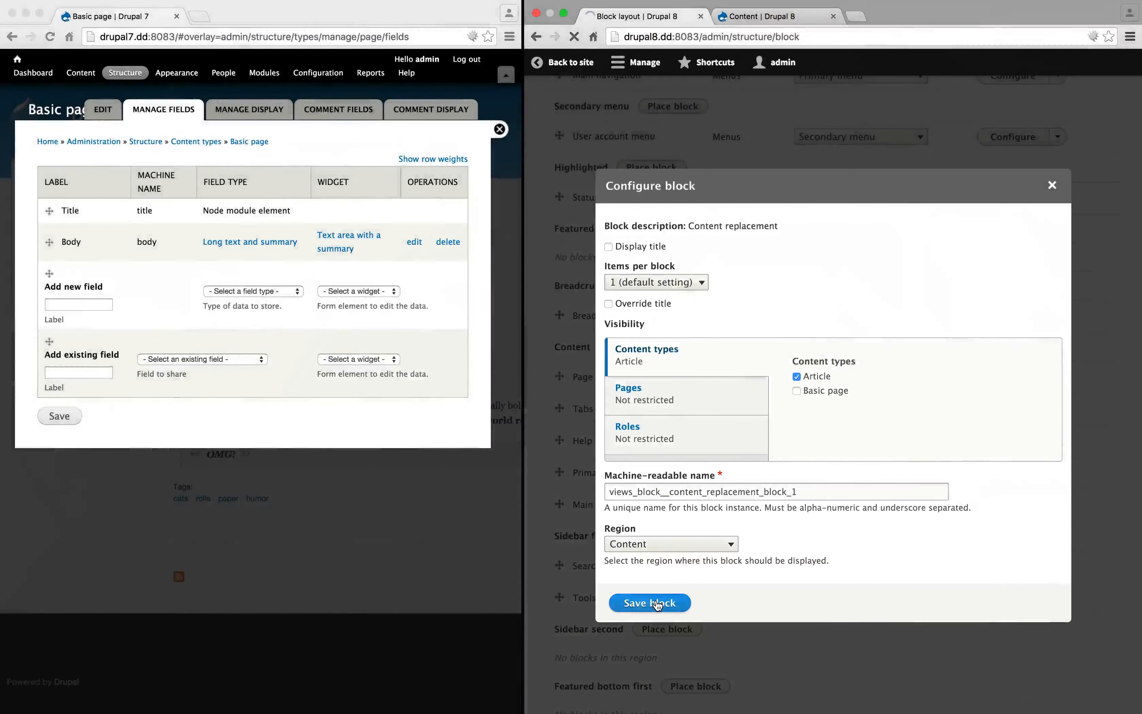
left_click(648, 603)
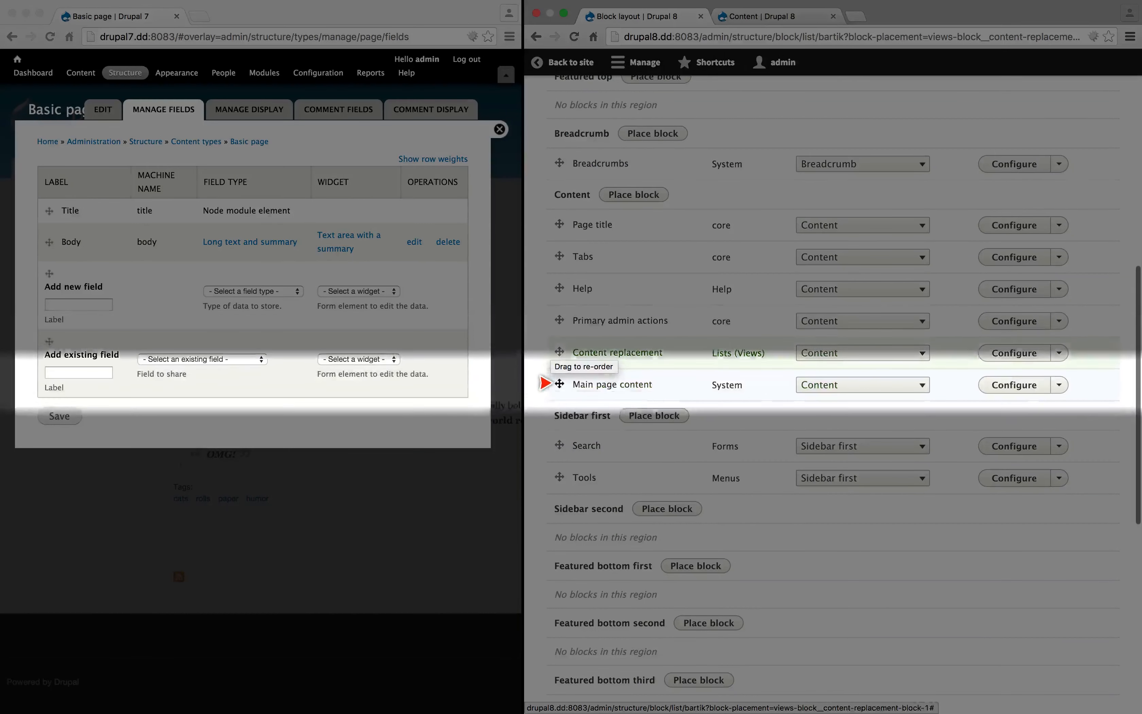
scroll("down", 3)
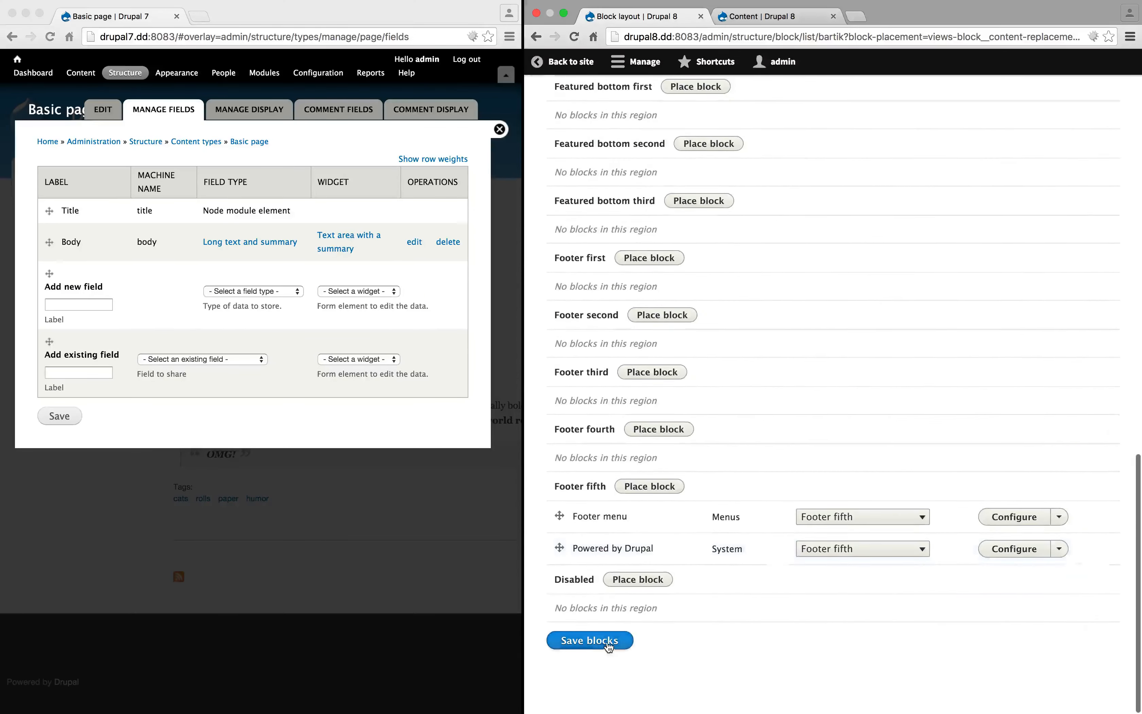
left_click(589, 640)
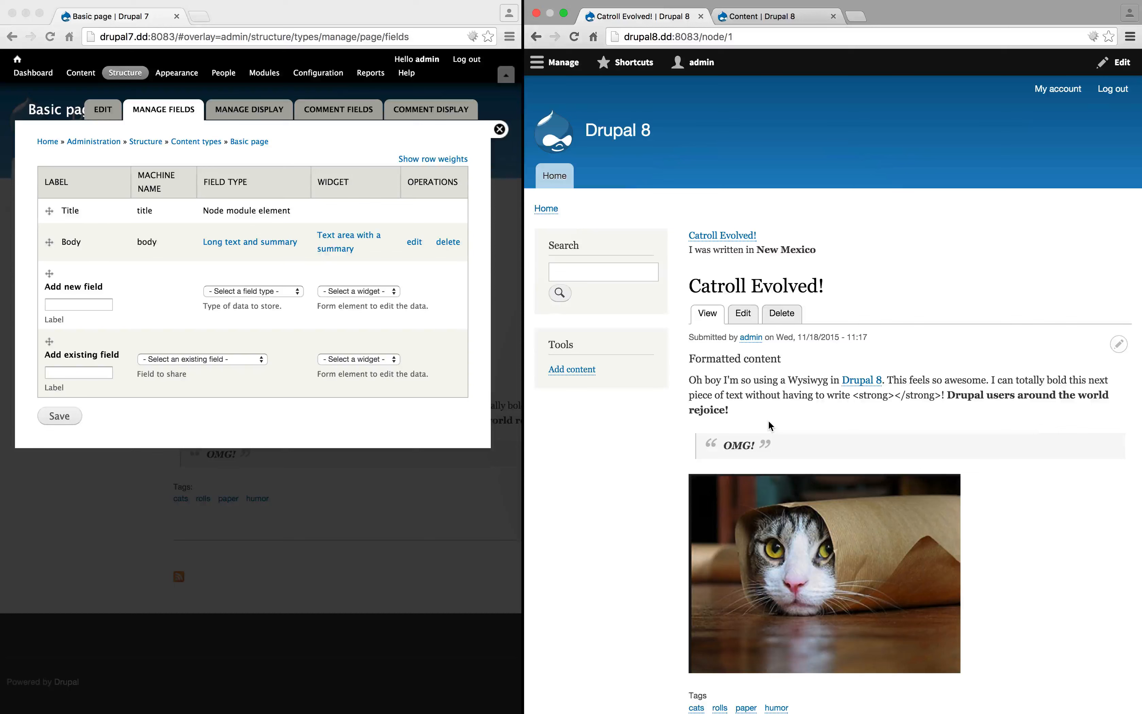
mouse_move(763, 270)
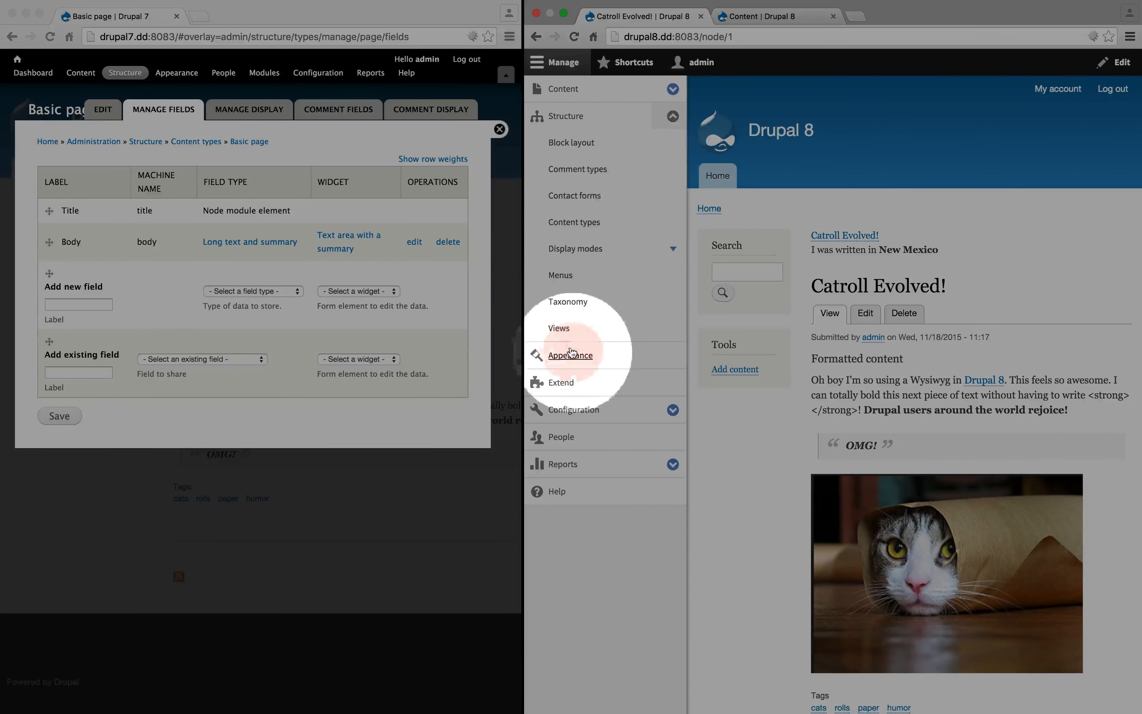
Delete the Content replacement view from the Views list via its operations dropdown.
left_click(559, 327)
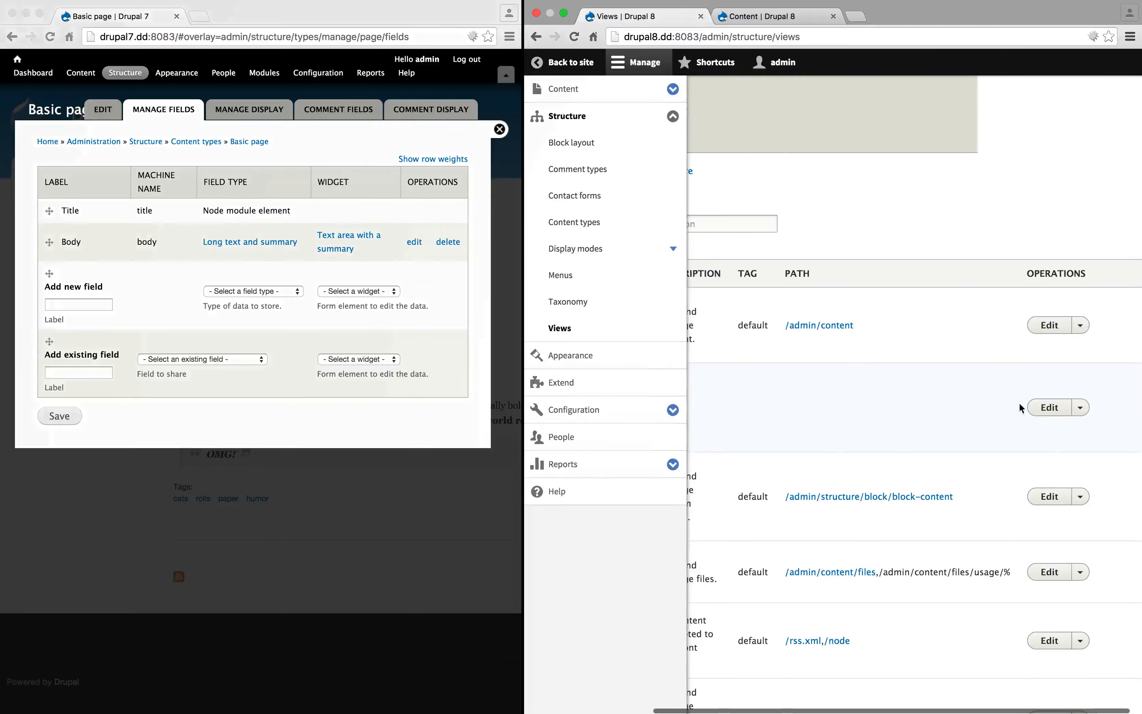
left_click(1080, 407)
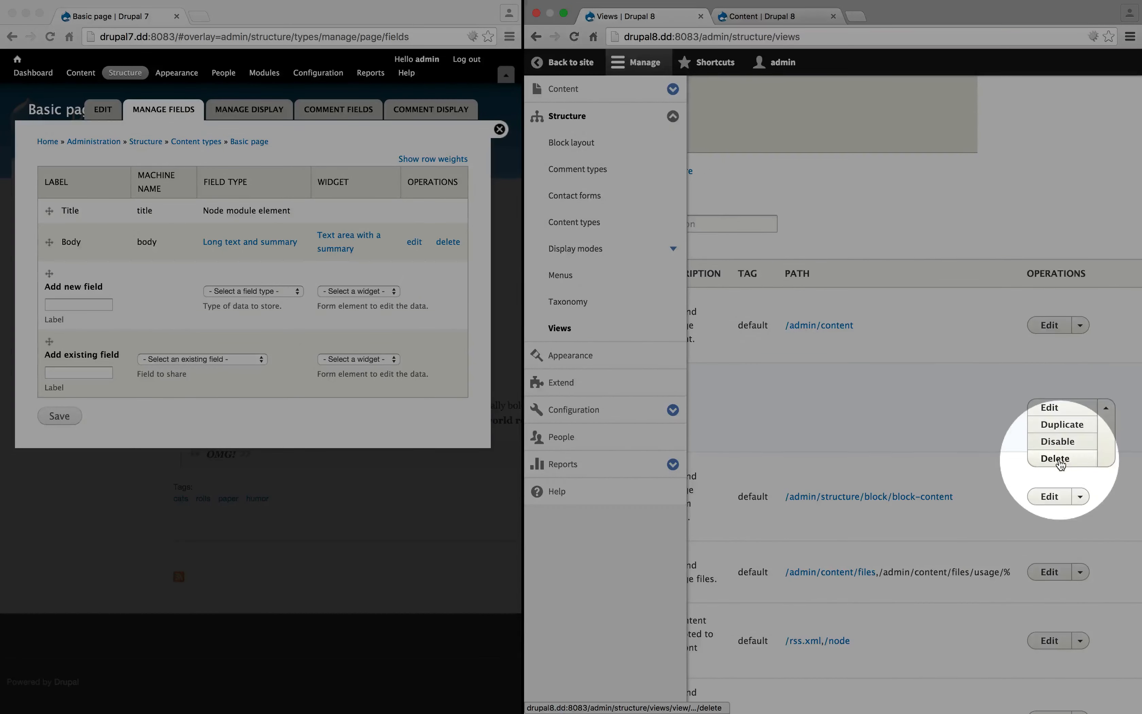
left_click(1054, 458)
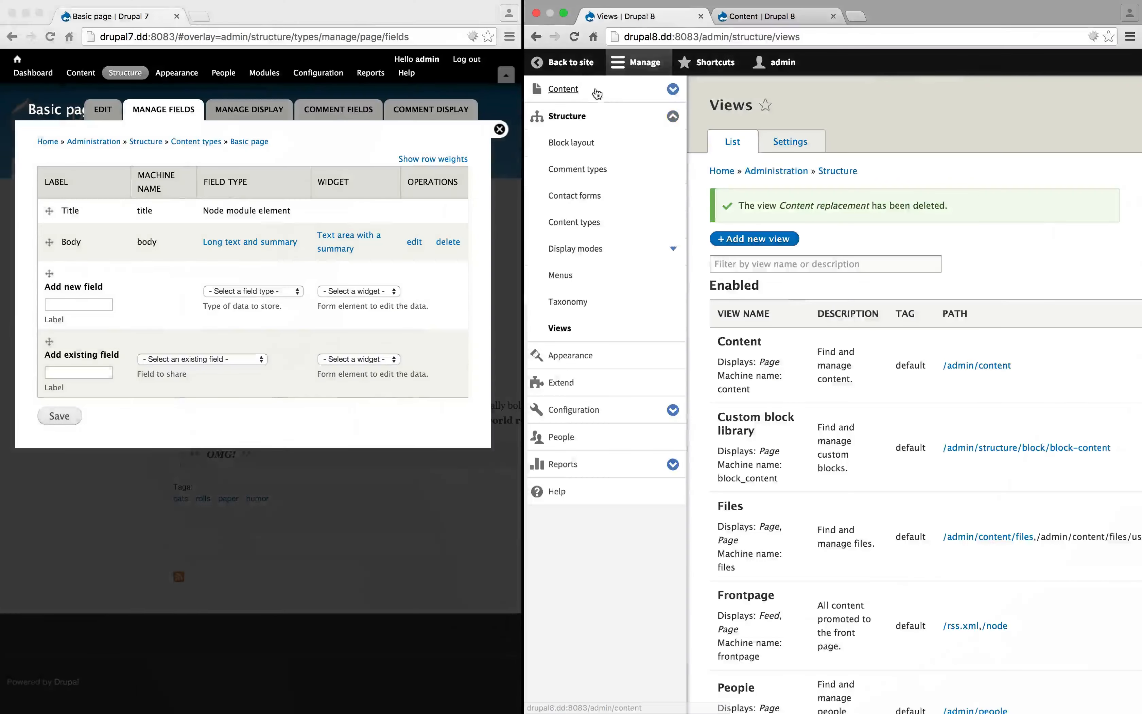